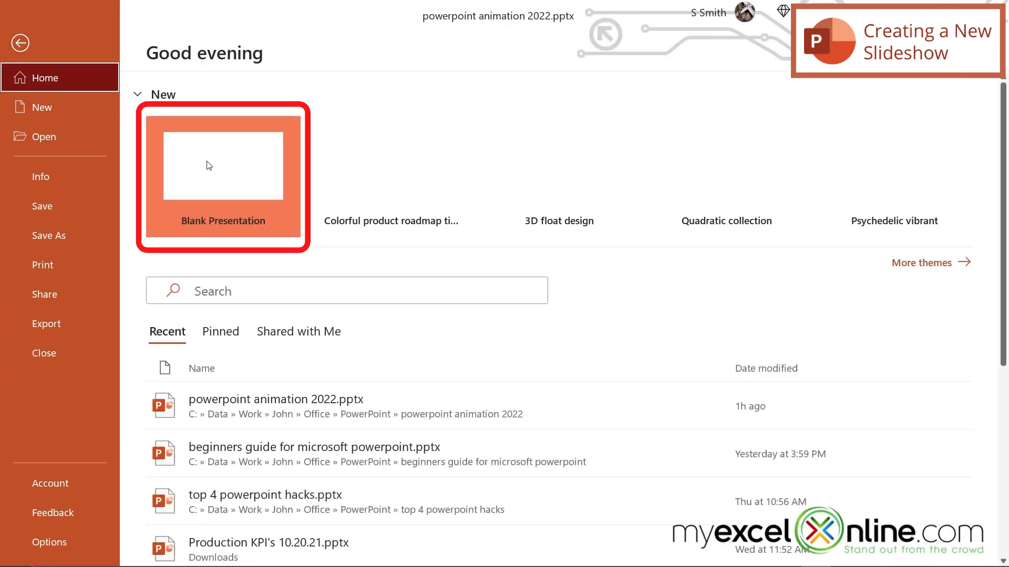
Step: Create a new blank presentation and close the Design Ideas pane
left_click(223, 165)
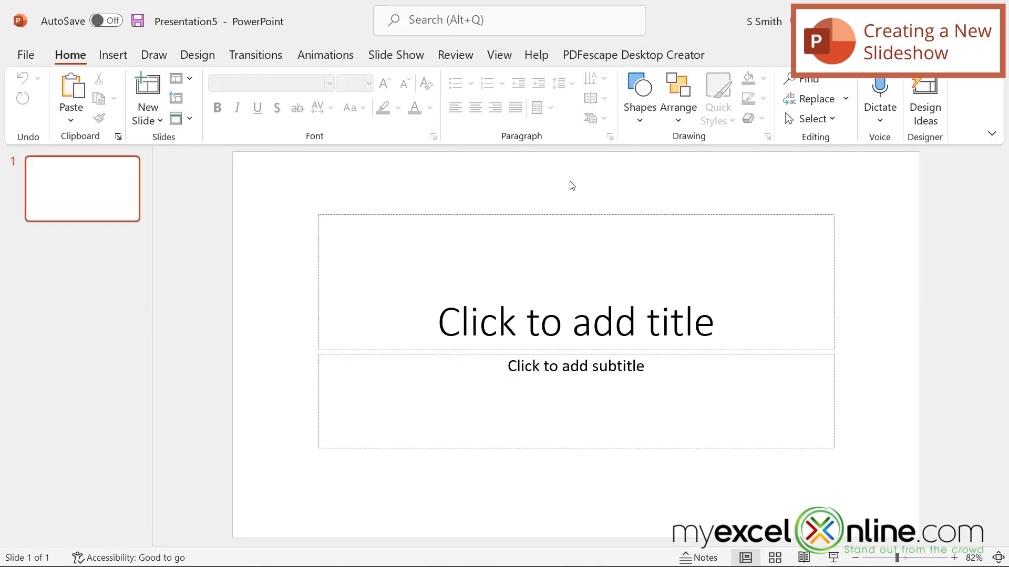
left_click(925, 103)
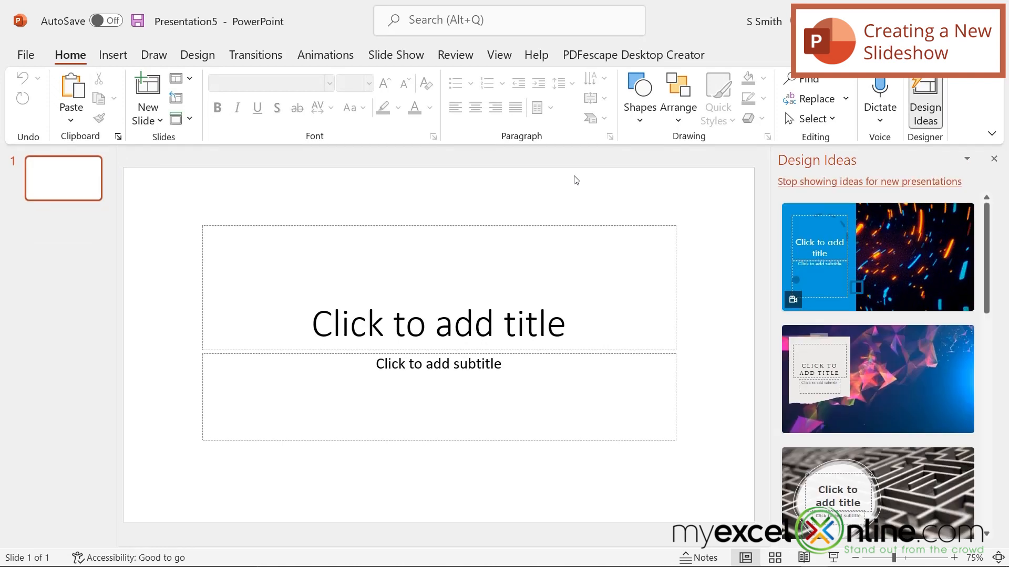
mouse_move(605, 220)
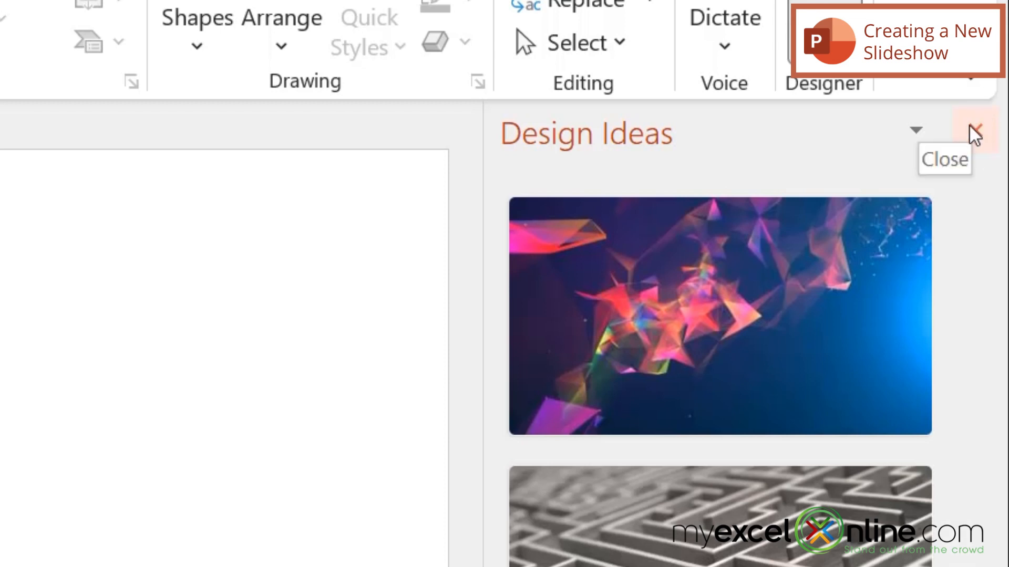
left_click(974, 131)
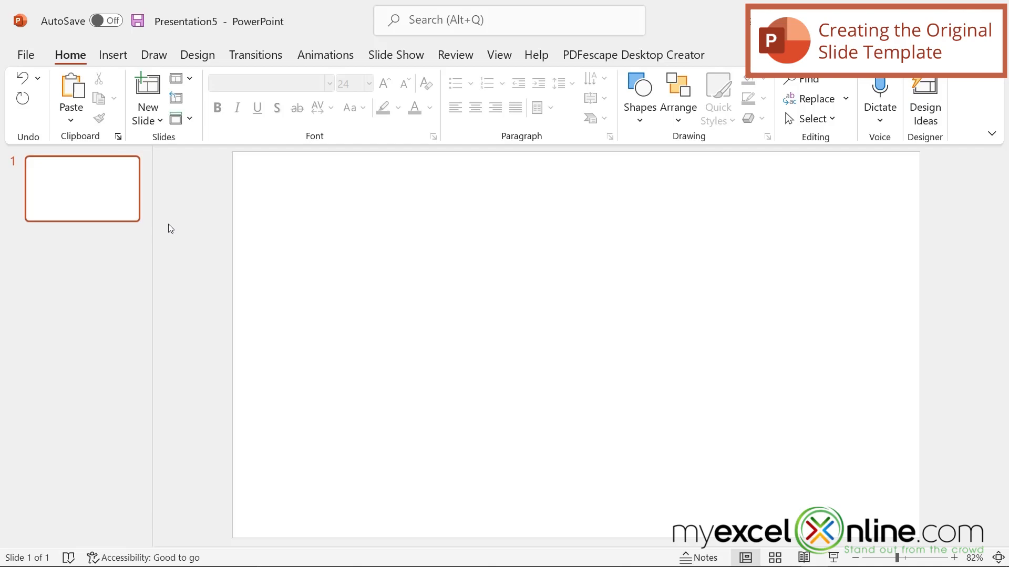
left_click(395, 55)
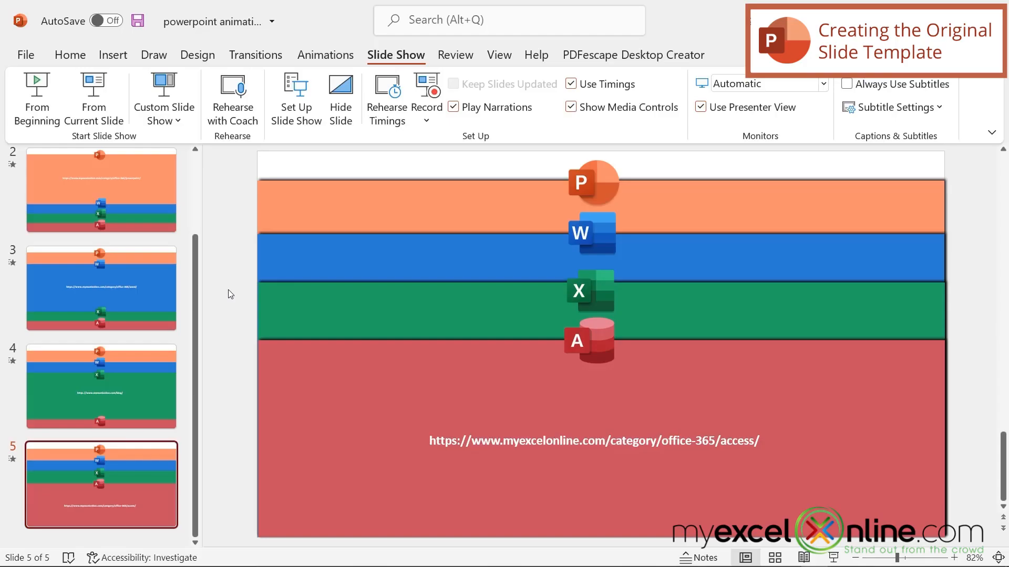
mouse_move(211, 269)
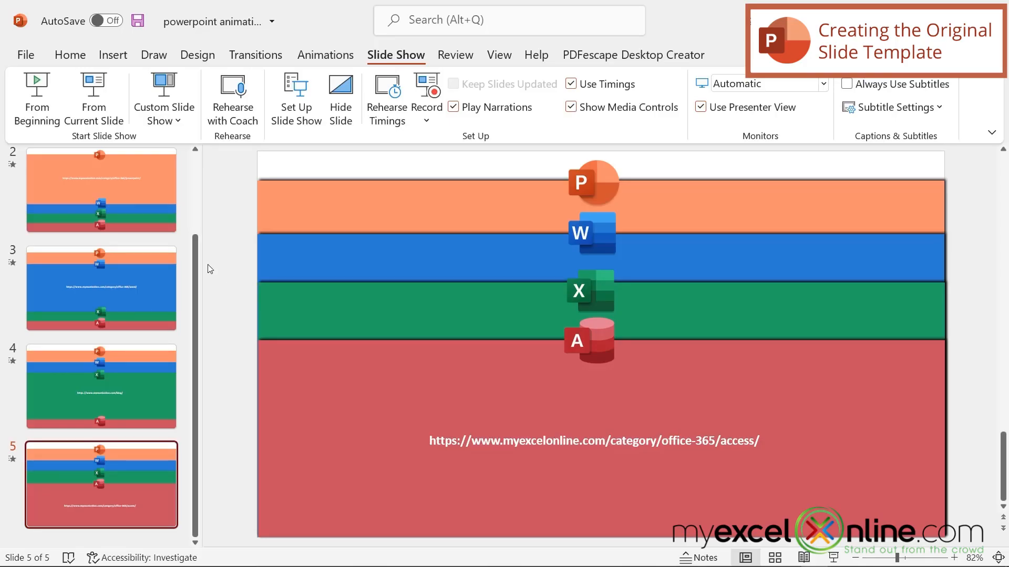
mouse_move(244, 214)
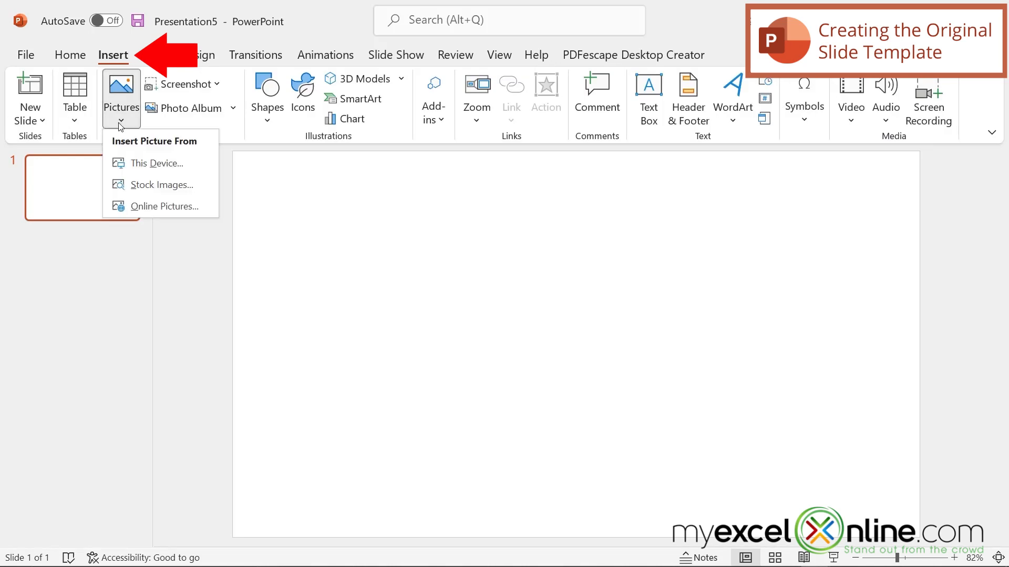
Step: Draw a full-width rectangle with the default blue fill across the bottom of the slide
left_click(267, 99)
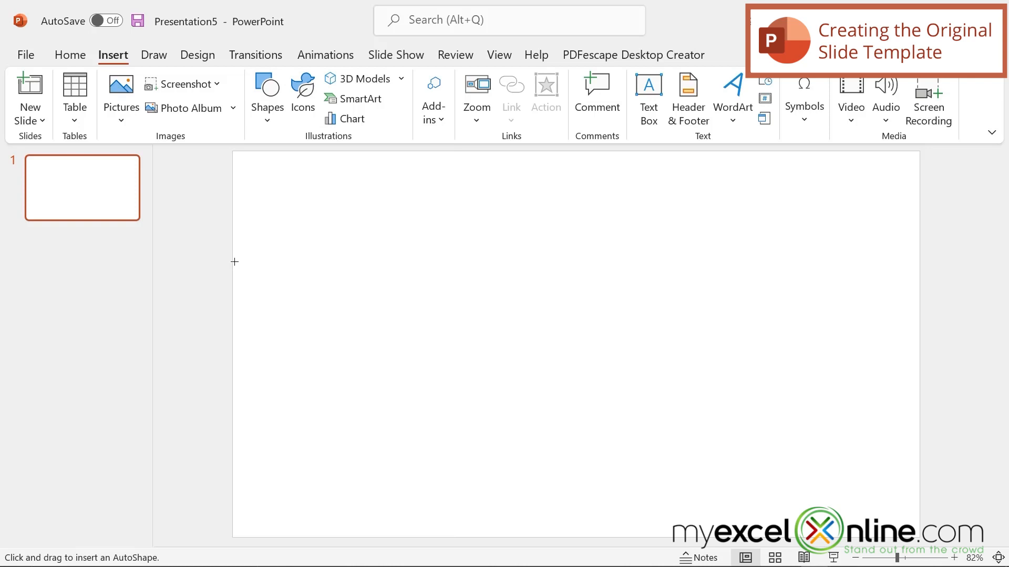
mouse_move(232, 300)
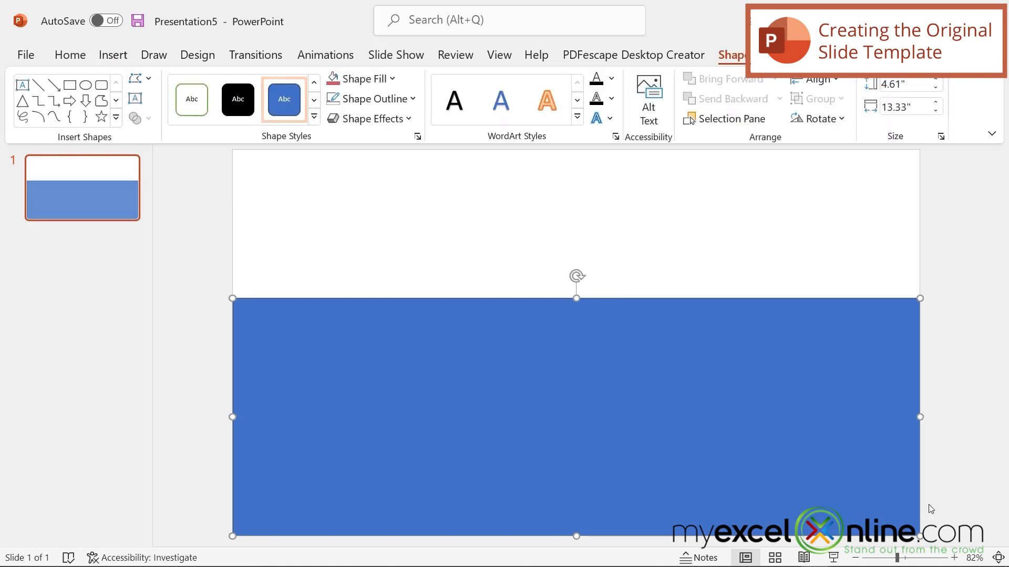
mouse_move(955, 200)
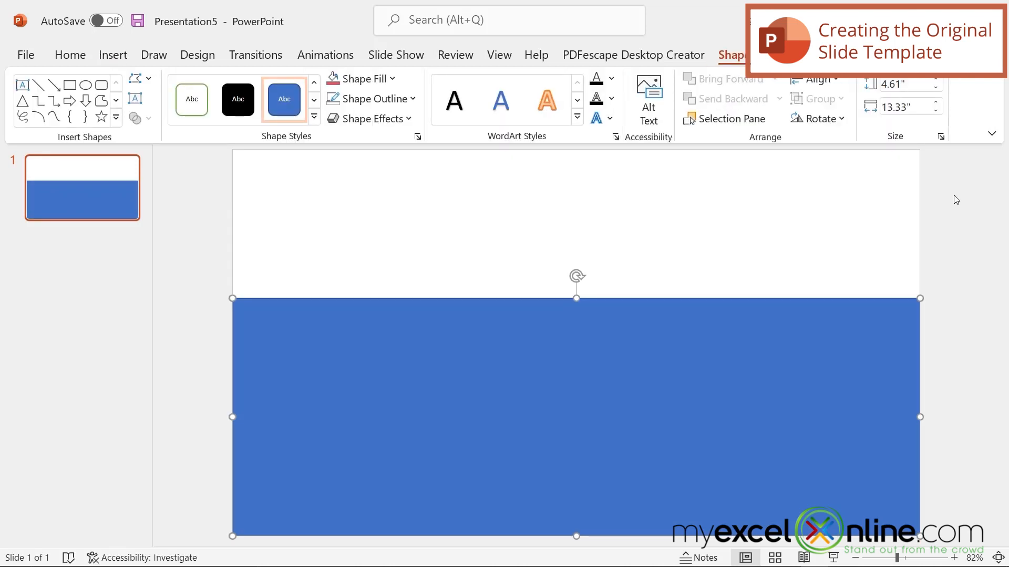
mouse_move(944, 206)
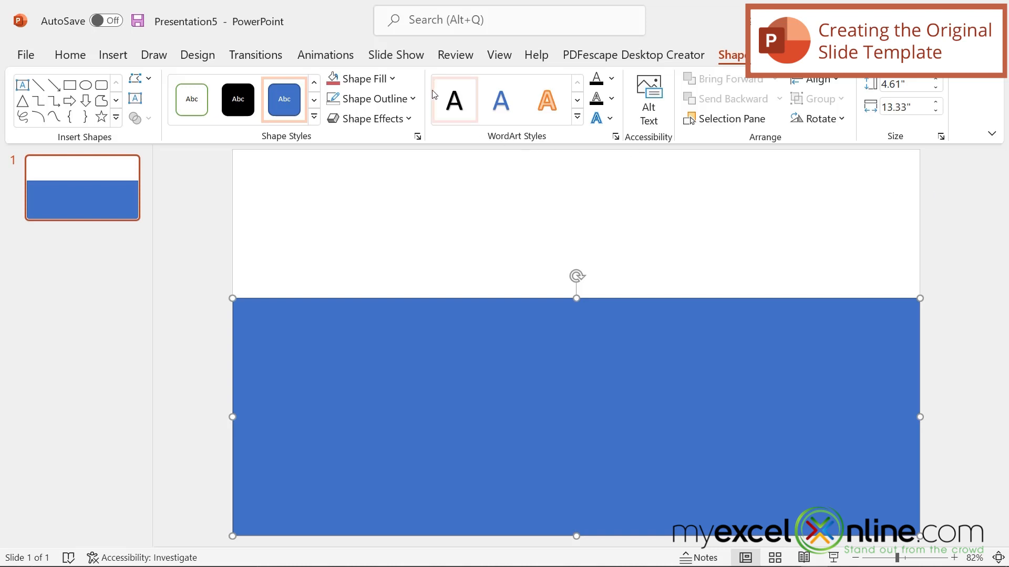
left_click(370, 99)
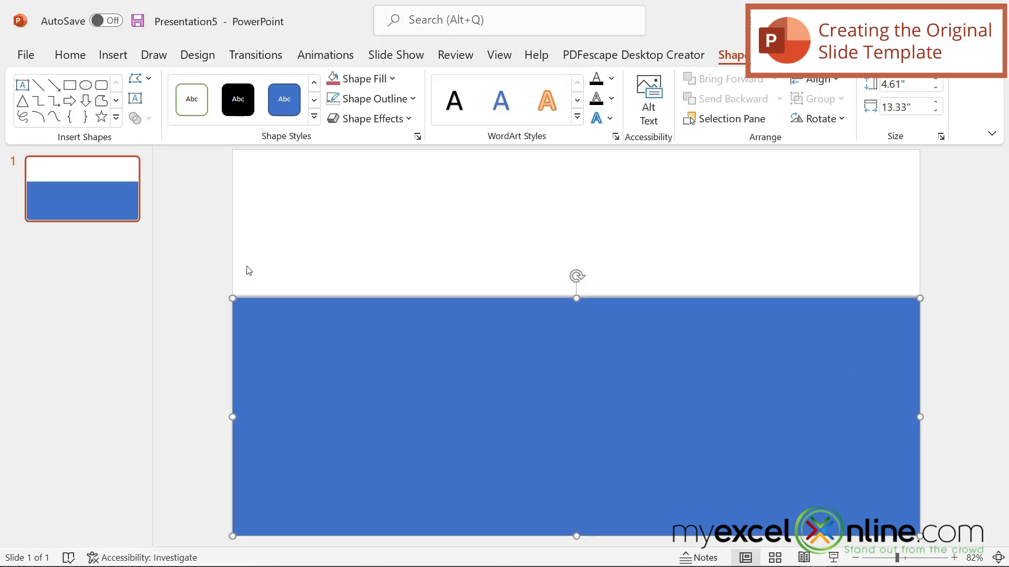
Step: Insert the PowerPoint logo from this device, shrink it, and centre it on the band's top edge
left_click(112, 55)
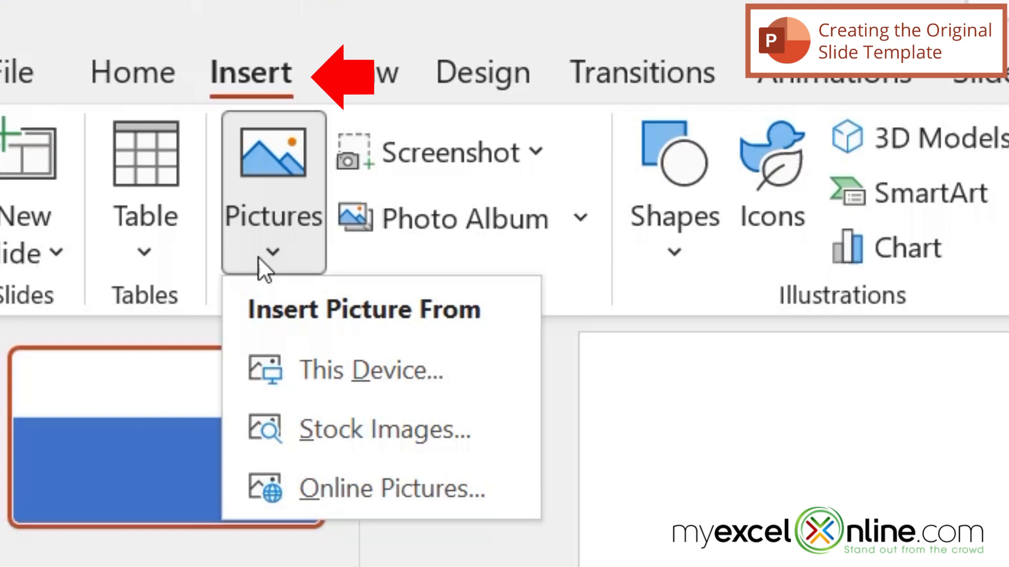
mouse_move(312, 386)
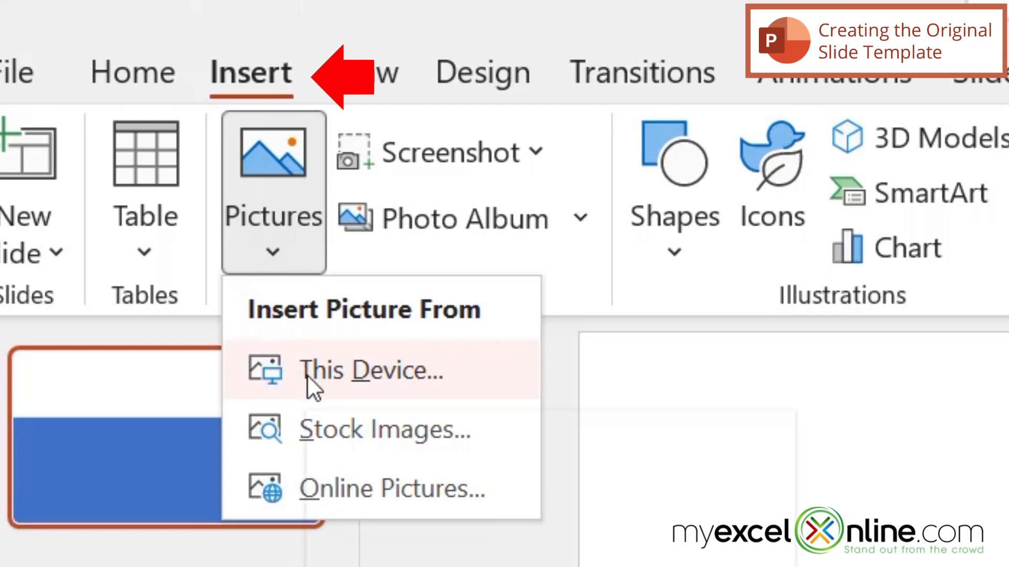
left_click(372, 370)
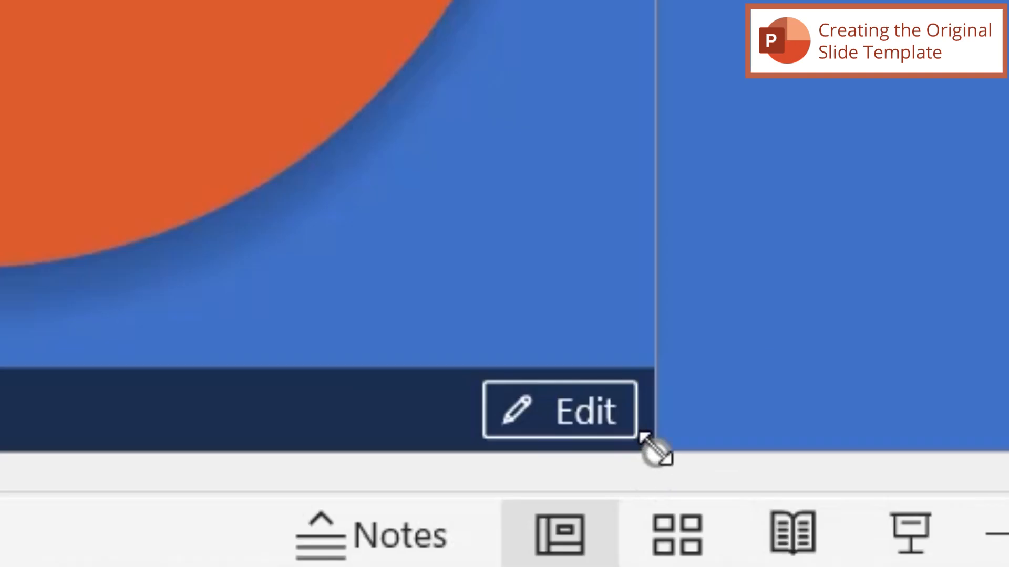
left_click(559, 410)
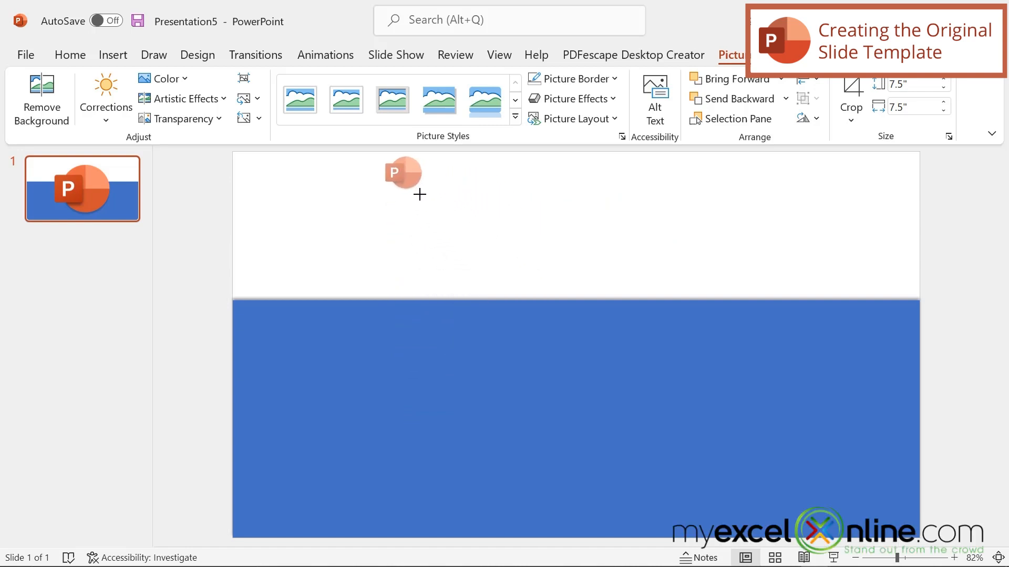
left_click_drag(402, 174, 576, 302)
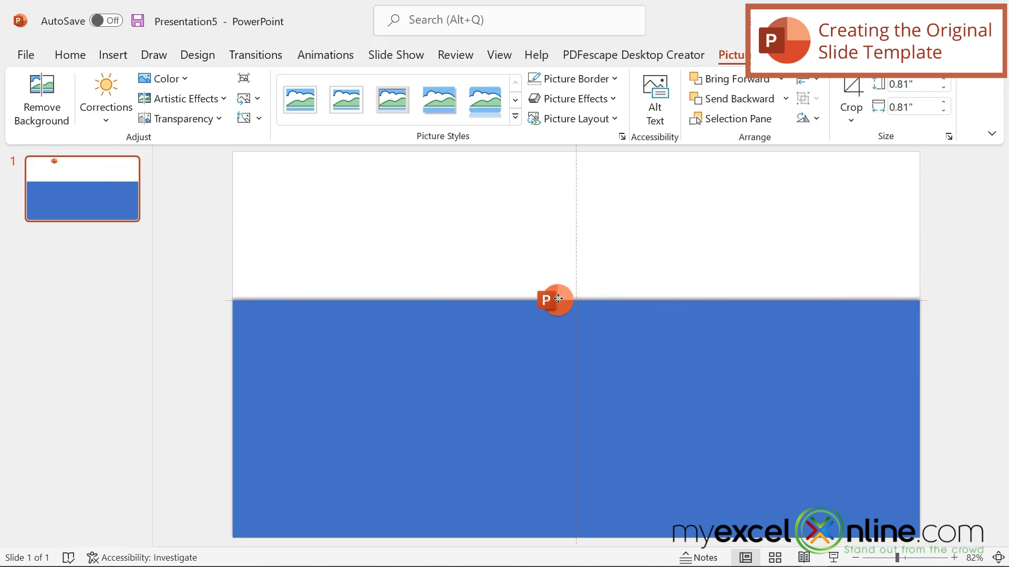
left_click_drag(555, 301, 508, 301)
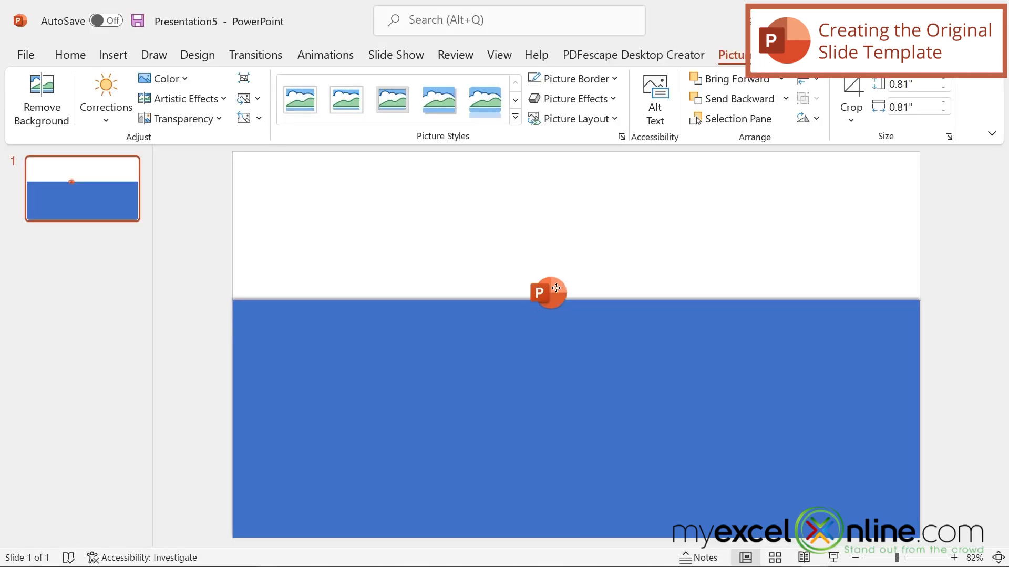
left_click_drag(547, 292, 575, 300)
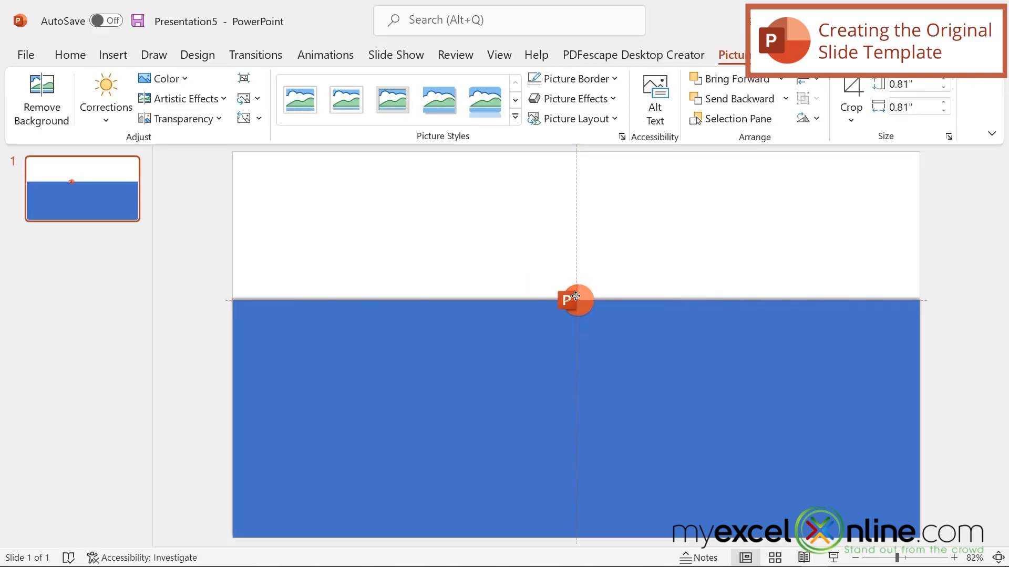
Step: Select the band and bring up the Shape Fill colour choices
left_click(574, 301)
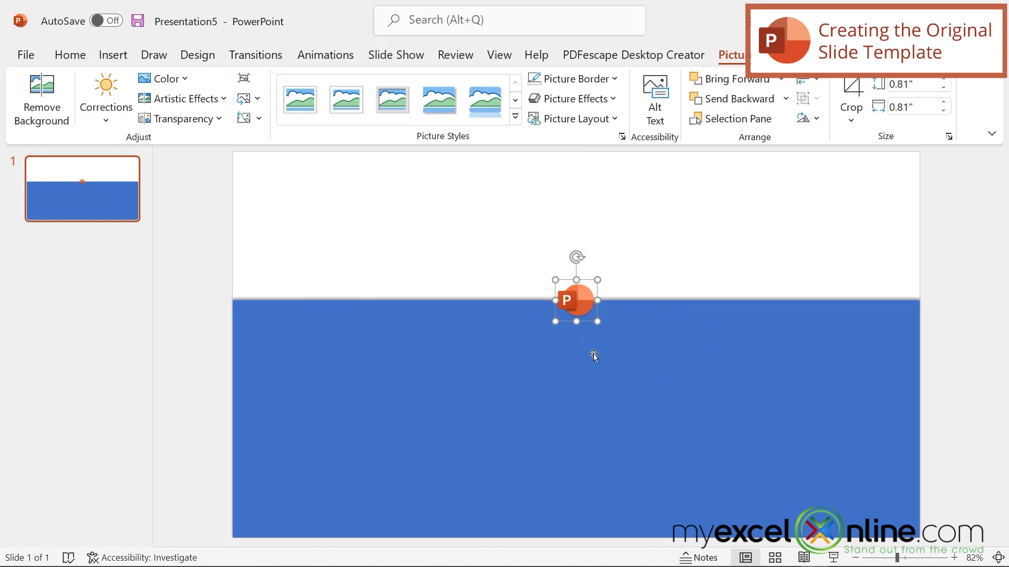
mouse_move(753, 389)
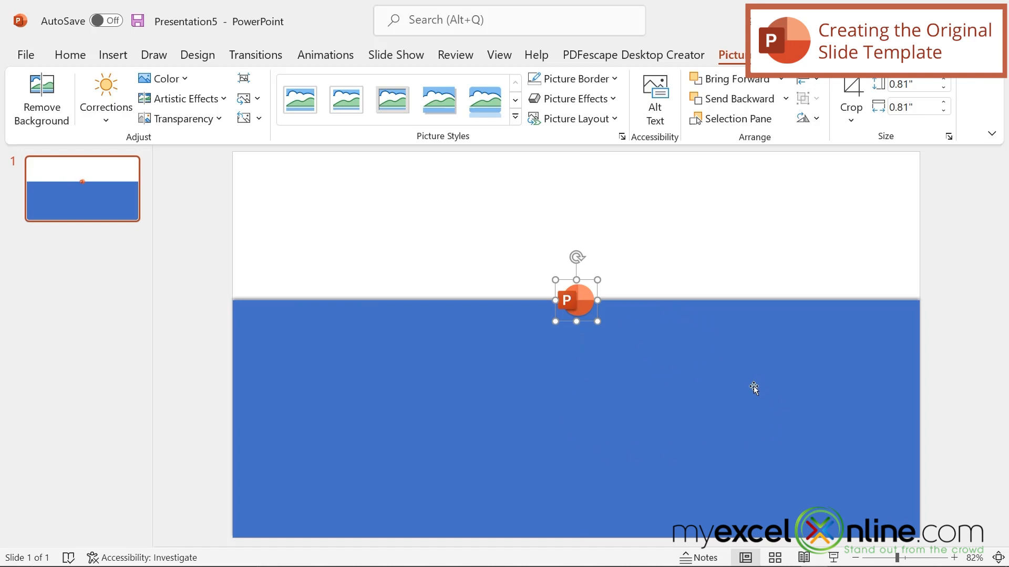
mouse_move(652, 354)
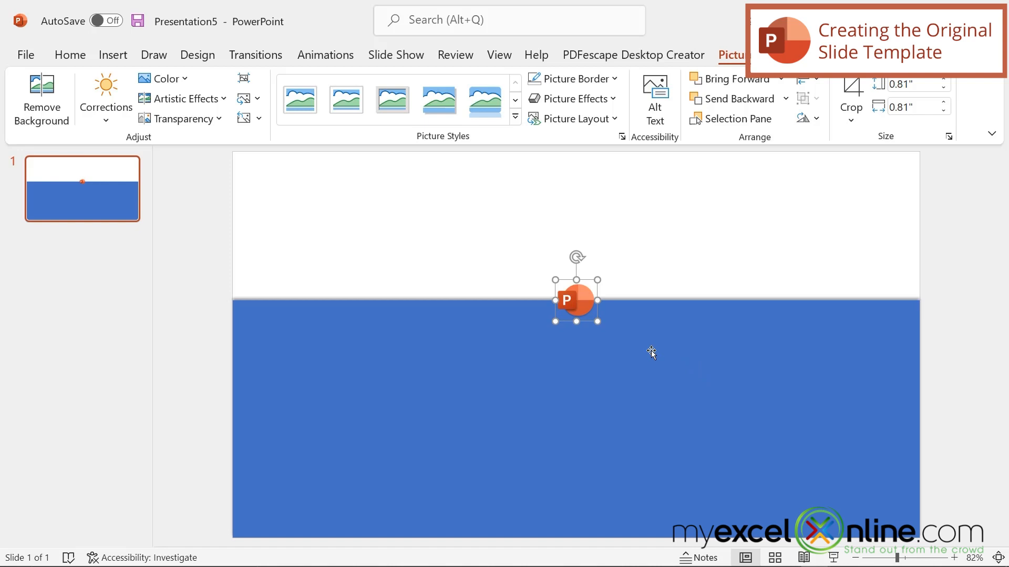
mouse_move(600, 344)
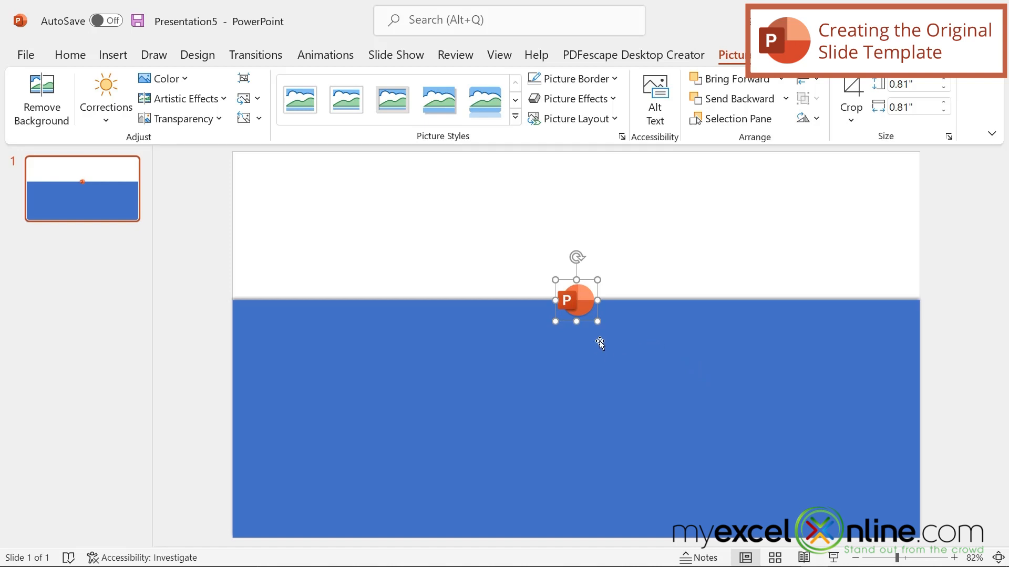
mouse_move(590, 370)
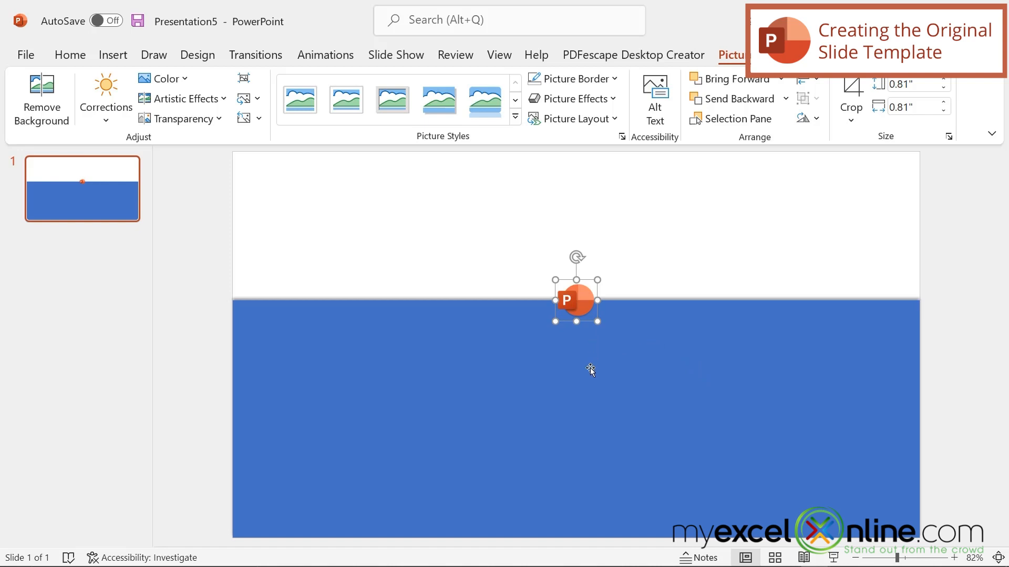
mouse_move(607, 352)
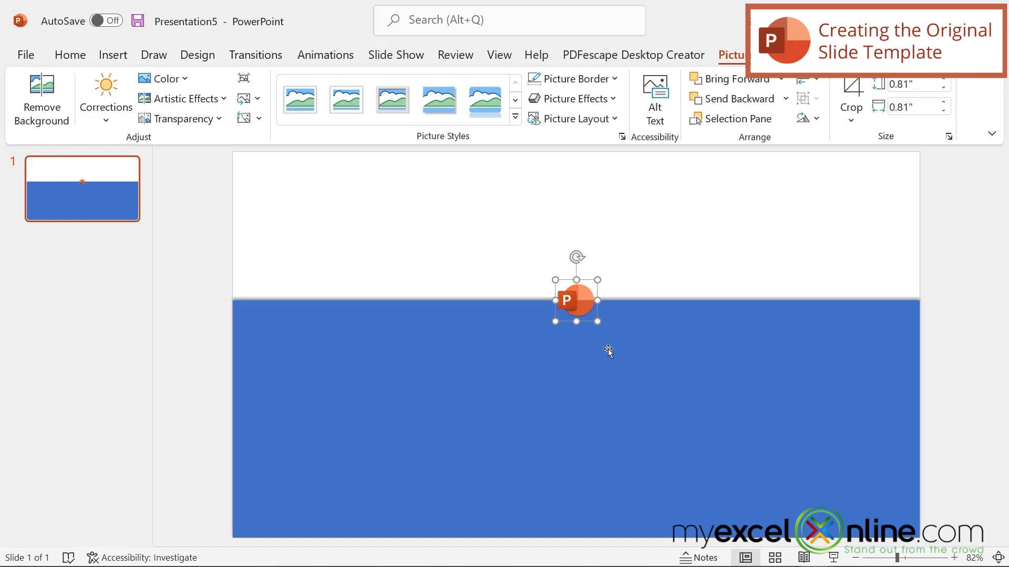
mouse_move(684, 356)
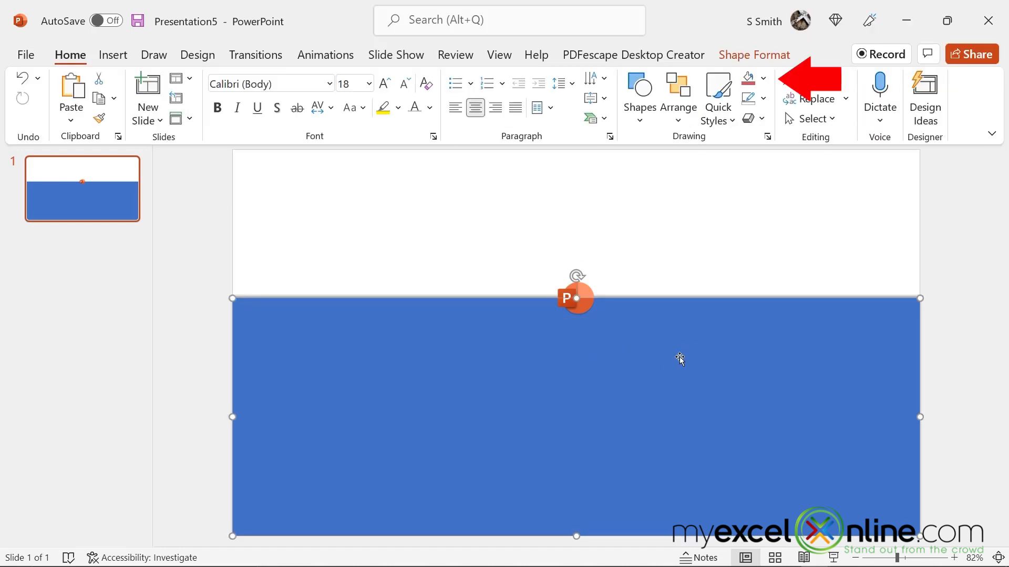
left_click(767, 80)
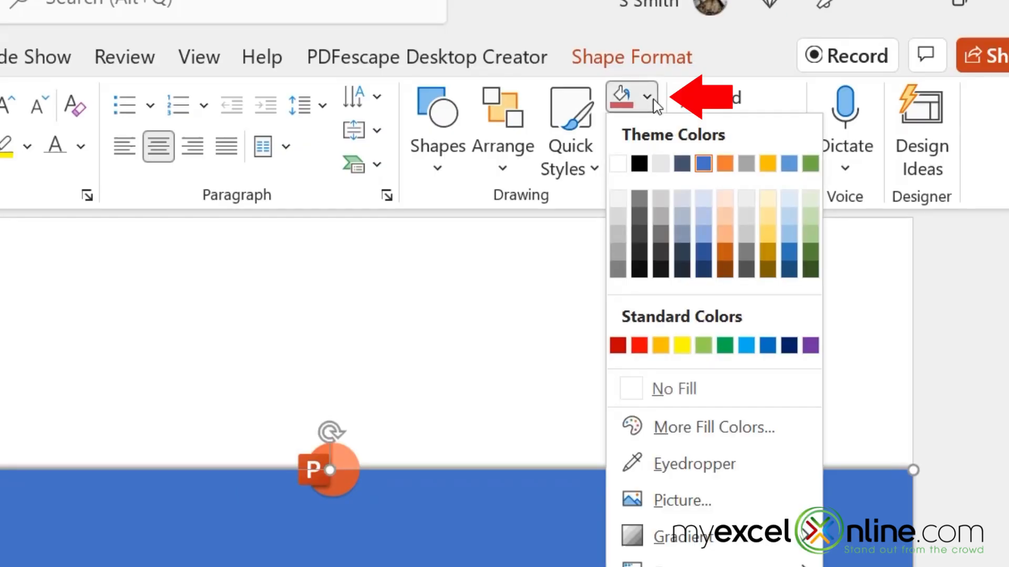
mouse_move(694, 464)
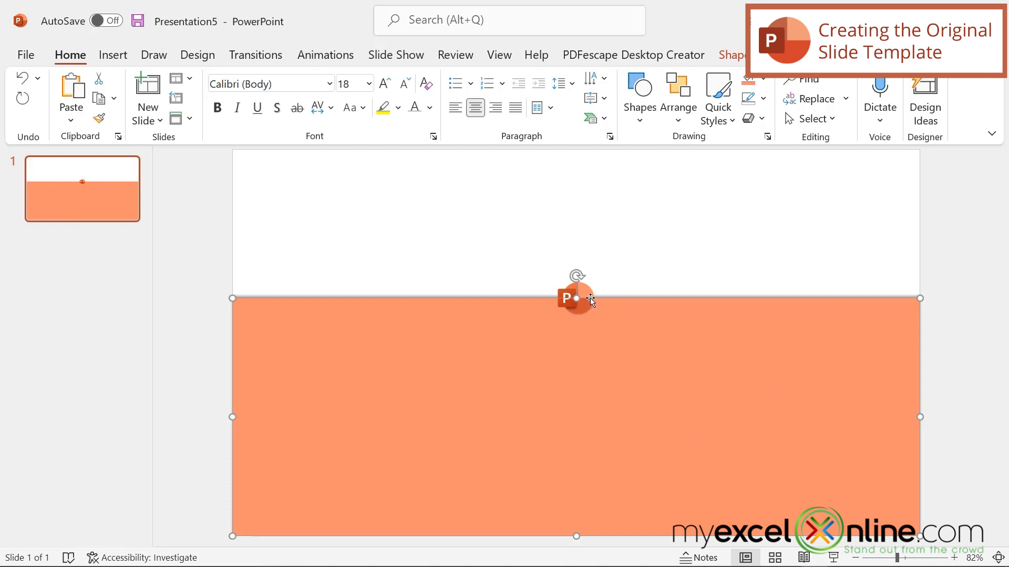
mouse_move(631, 341)
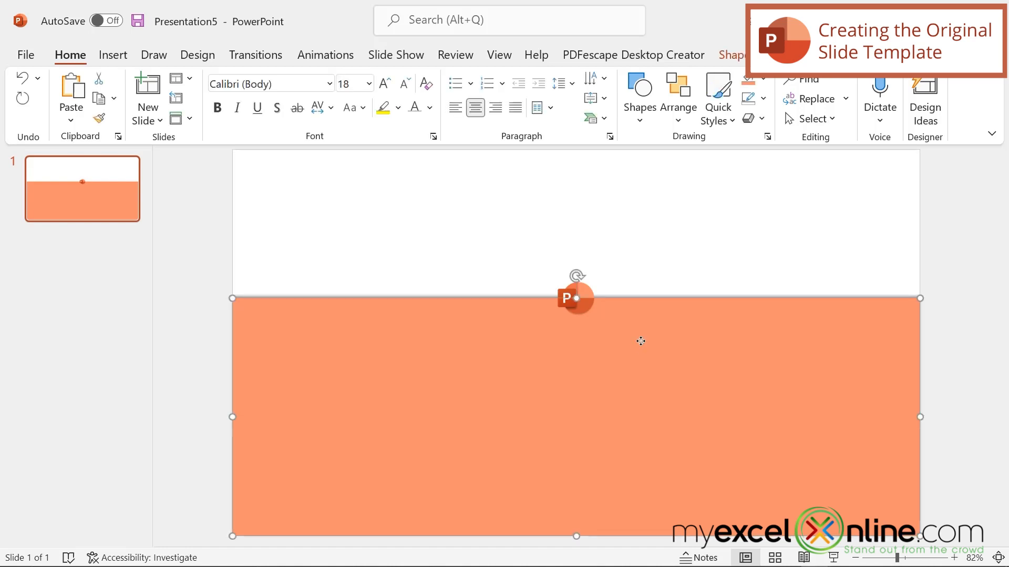
mouse_move(662, 330)
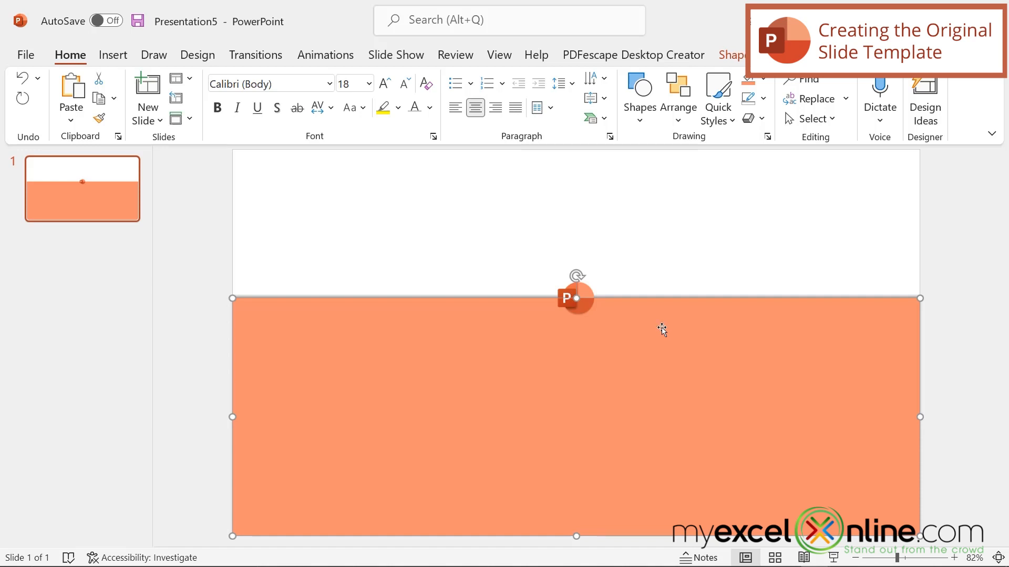
mouse_move(679, 317)
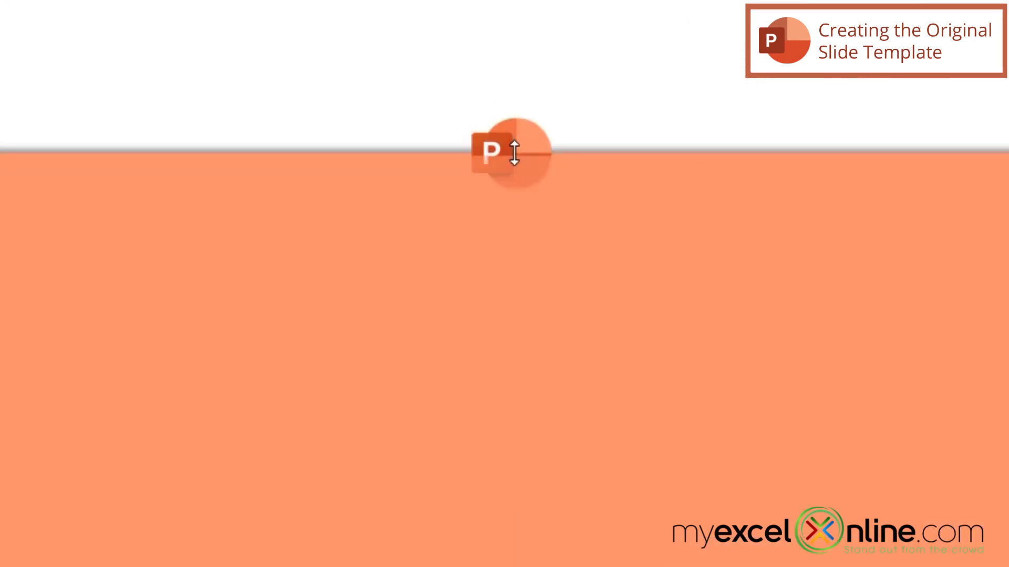
mouse_move(501, 276)
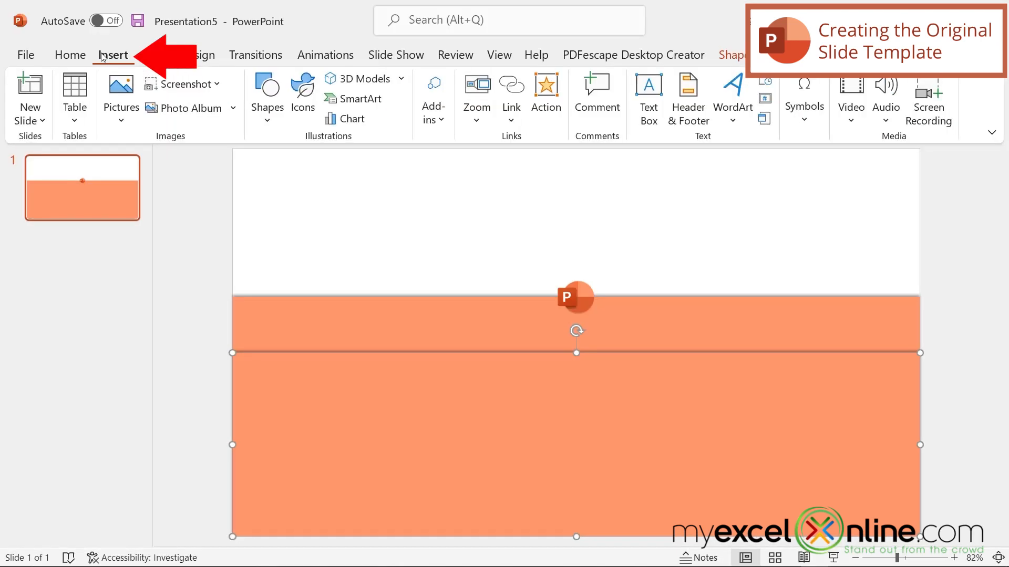
Step: Bring up the Insert Pictures source options
left_click(120, 97)
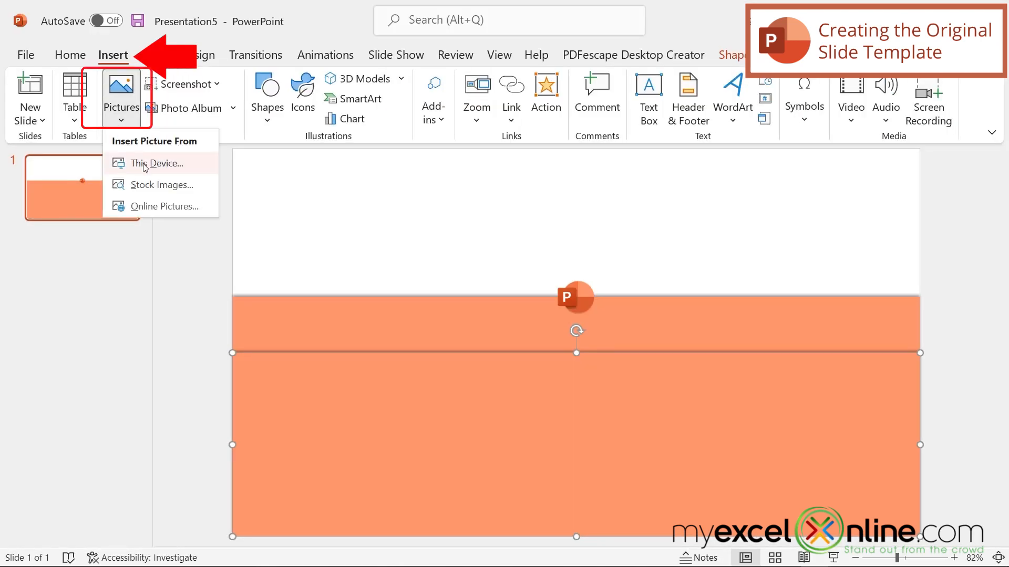
Step: Insert word.jpg, shrink it, and centre it on the second band's top edge below the PowerPoint logo
left_click(154, 163)
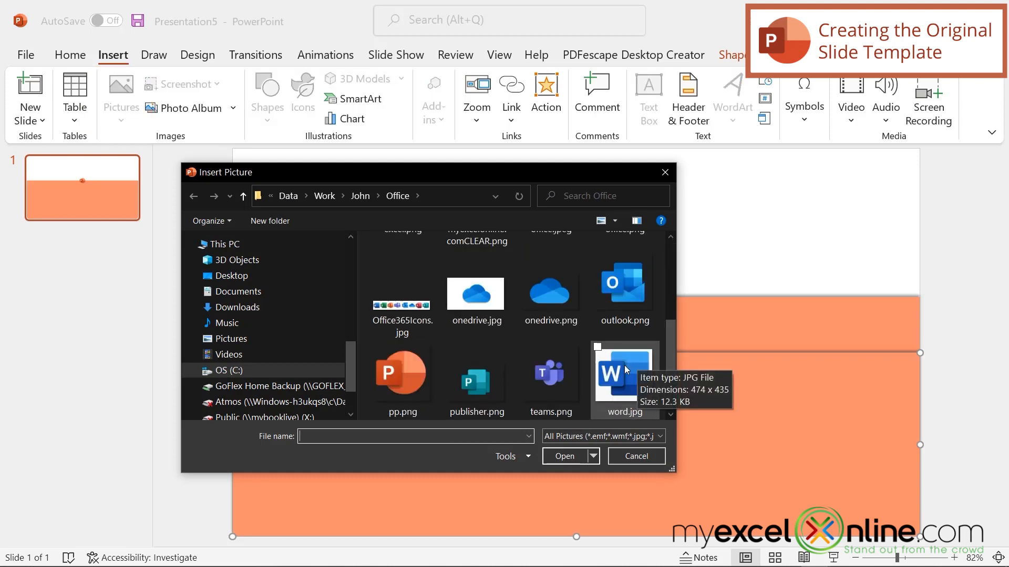
double_click(622, 373)
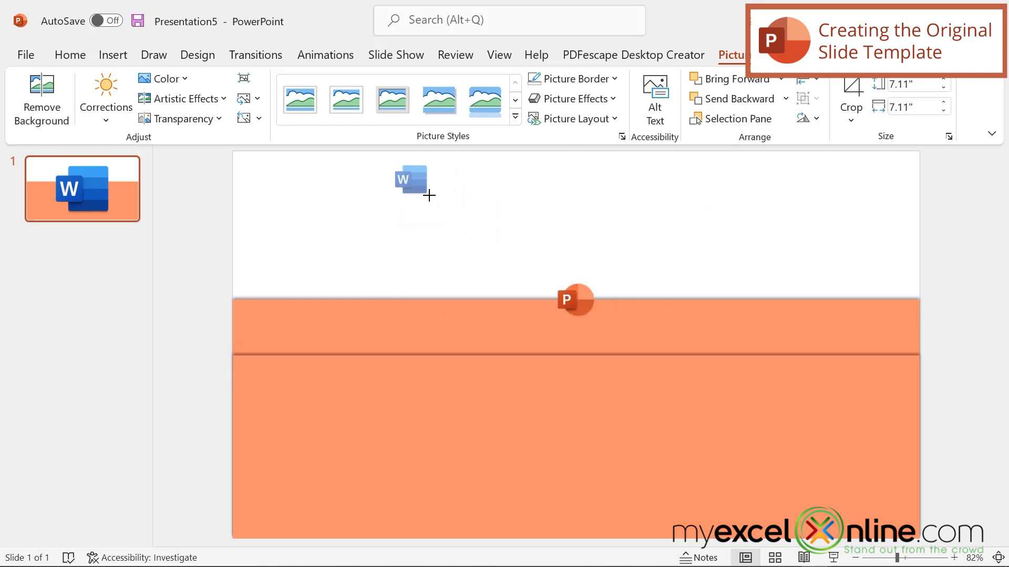
left_click_drag(410, 180, 469, 184)
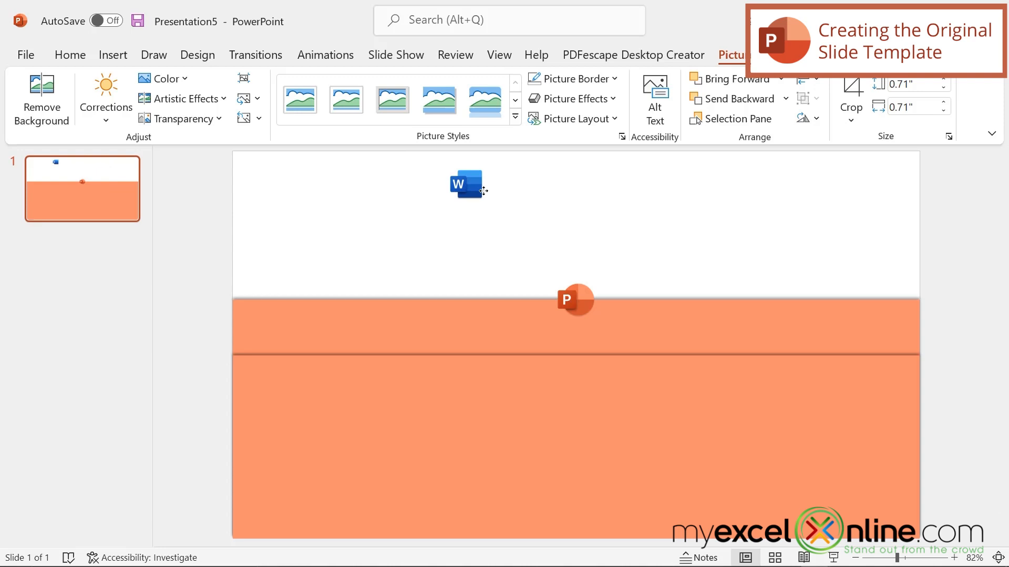
left_click_drag(468, 185, 614, 301)
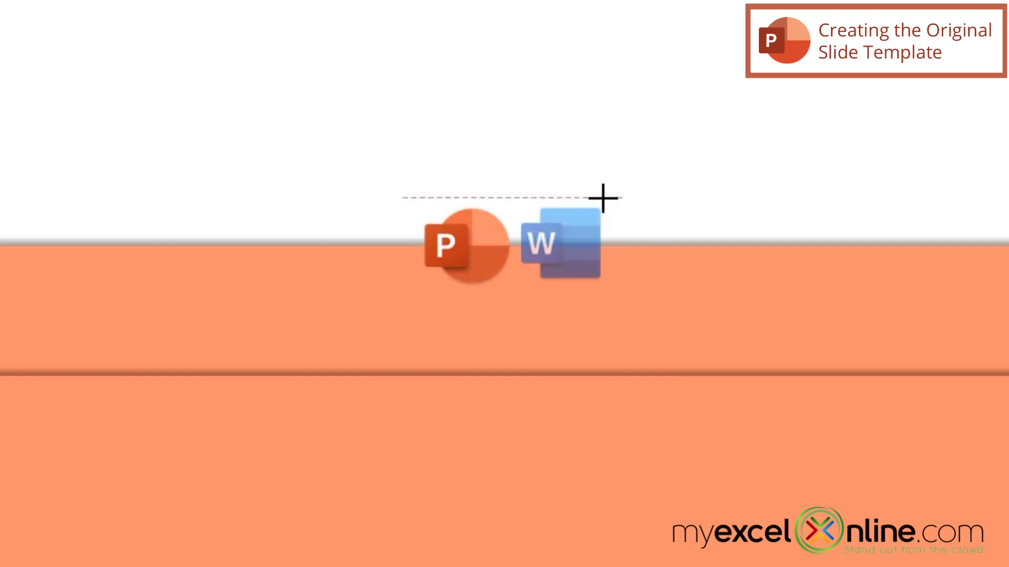
left_click_drag(561, 242, 515, 323)
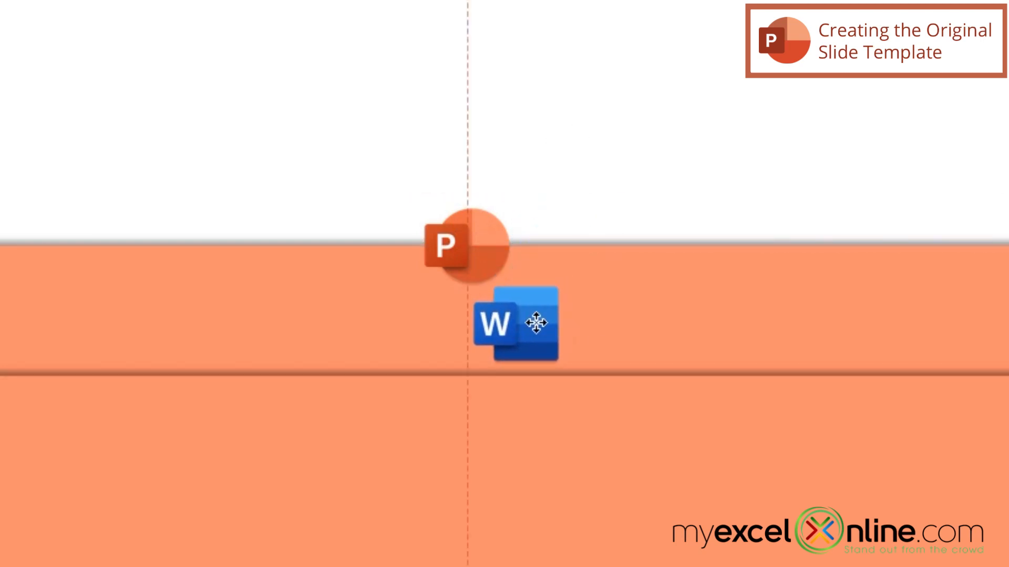
left_click_drag(514, 324, 466, 370)
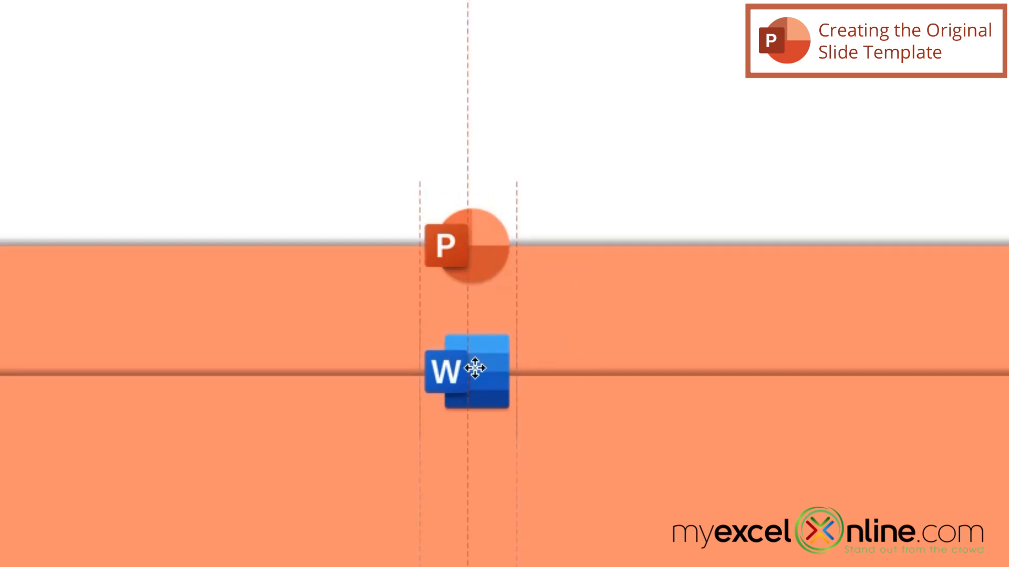
left_click(444, 372)
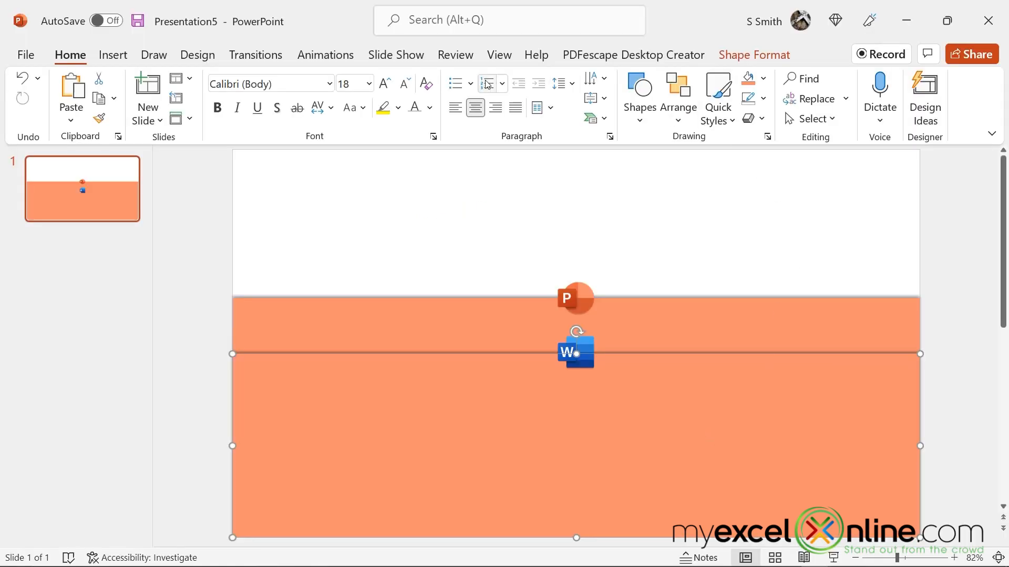
Step: Change the second band's Shape Fill to blue
left_click(763, 79)
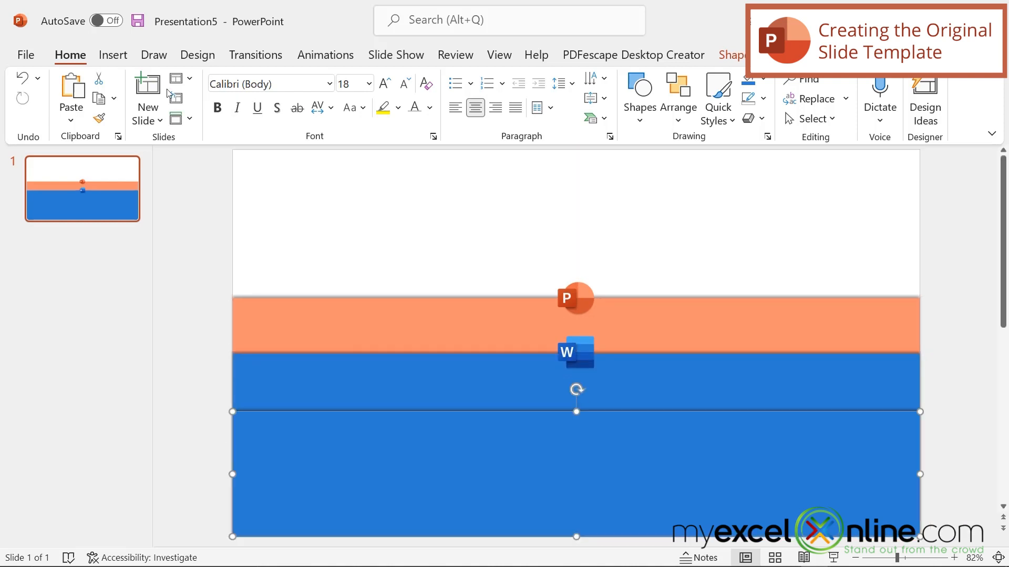
Step: Insert excel.png, shrink it, and place it on the third band's top edge
left_click(121, 100)
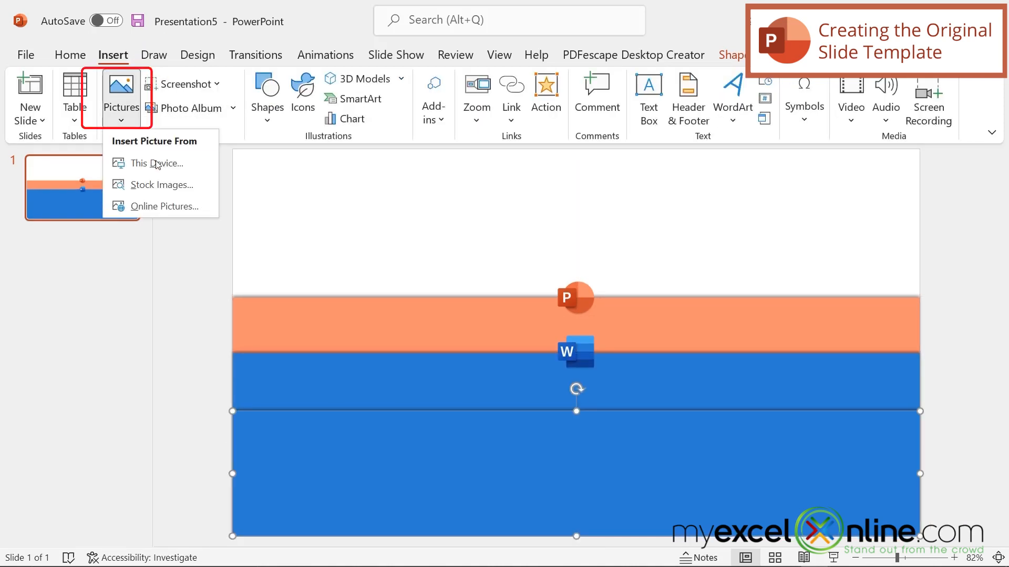
left_click(155, 164)
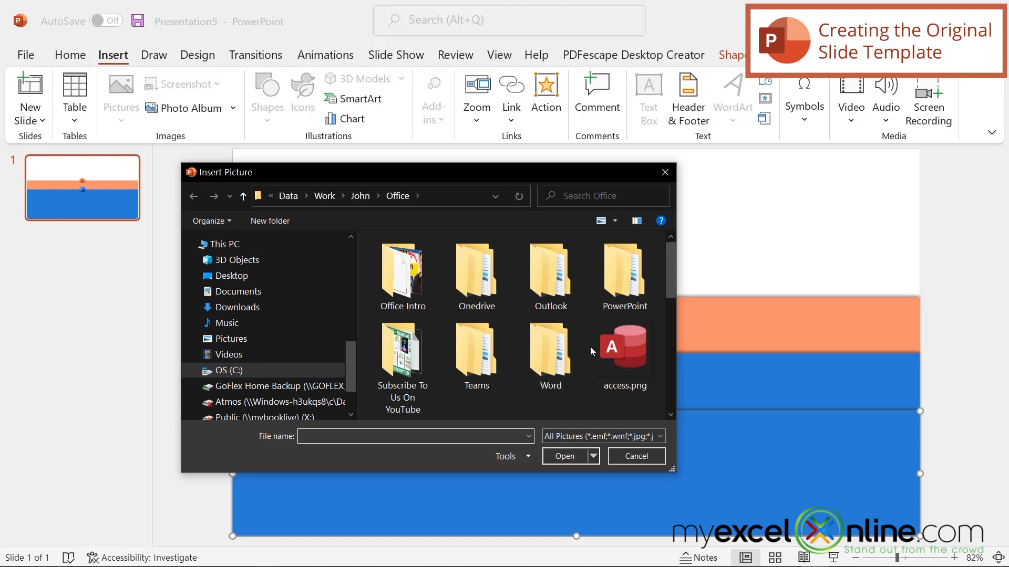
scroll("down", 3)
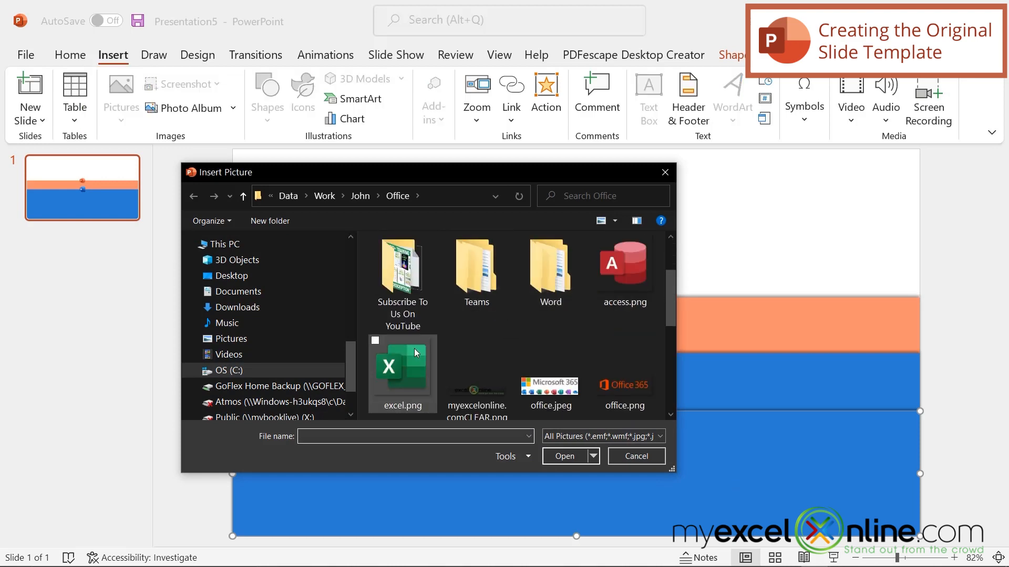
double_click(401, 373)
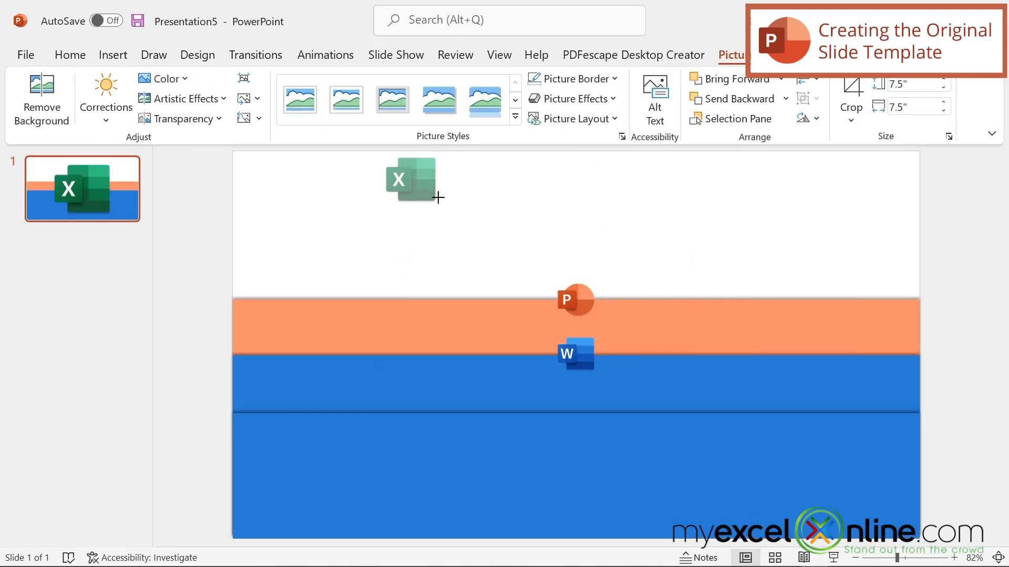
left_click_drag(415, 180, 617, 353)
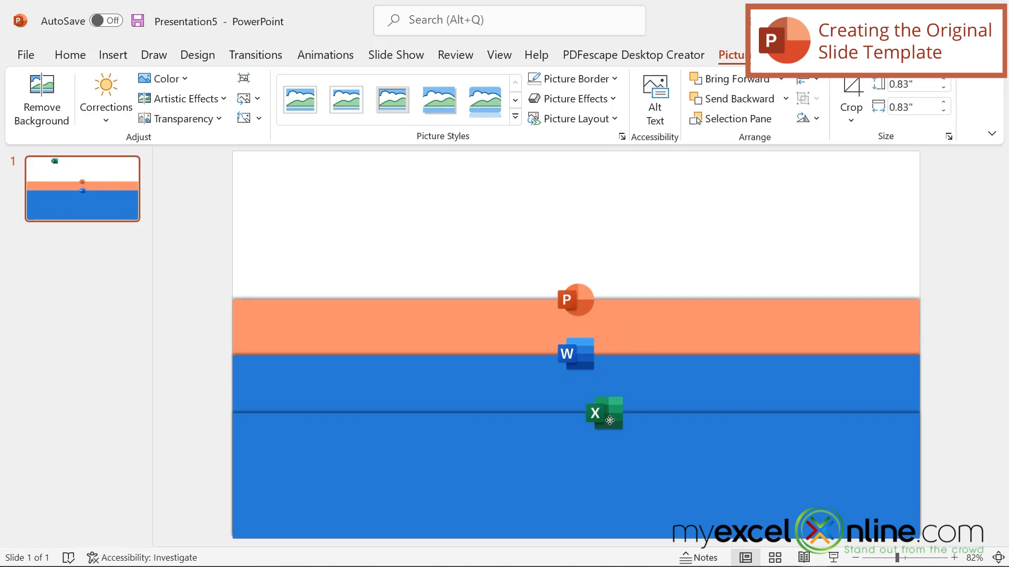
left_click_drag(603, 413, 574, 413)
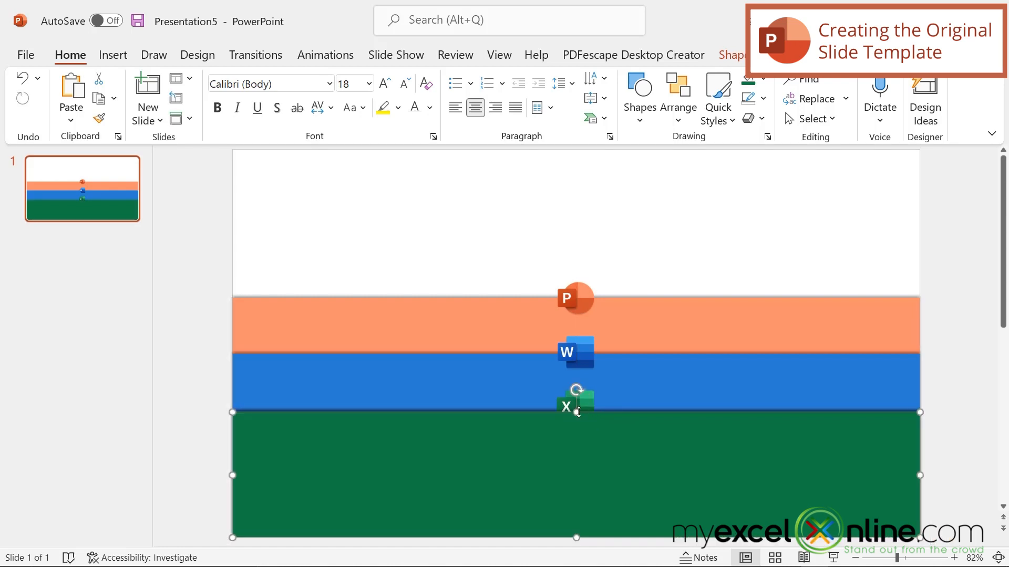
Step: Lower the copied band below the Excel logo and insert the Access logo on its top edge
left_click_drag(576, 412, 576, 466)
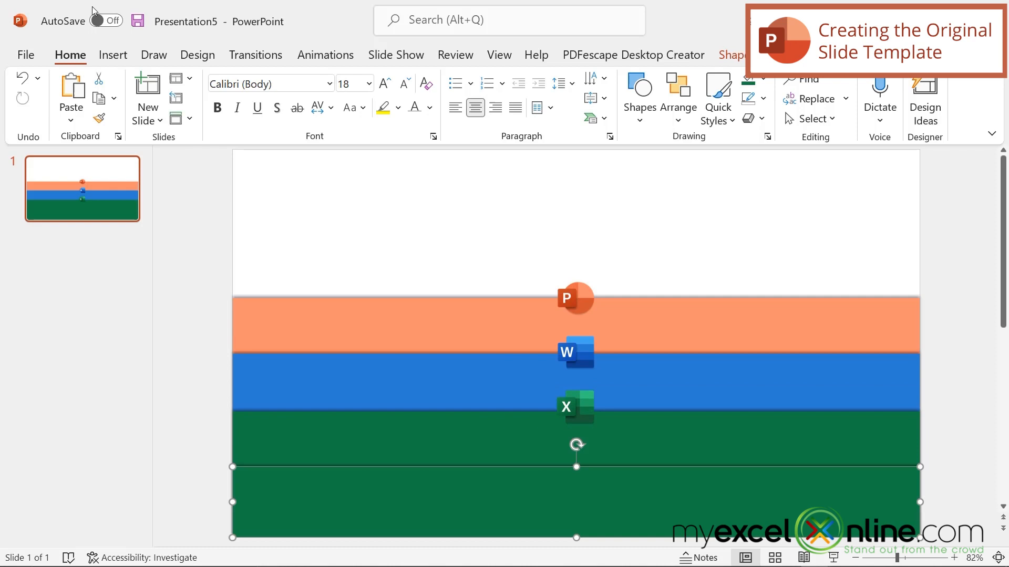
left_click(121, 98)
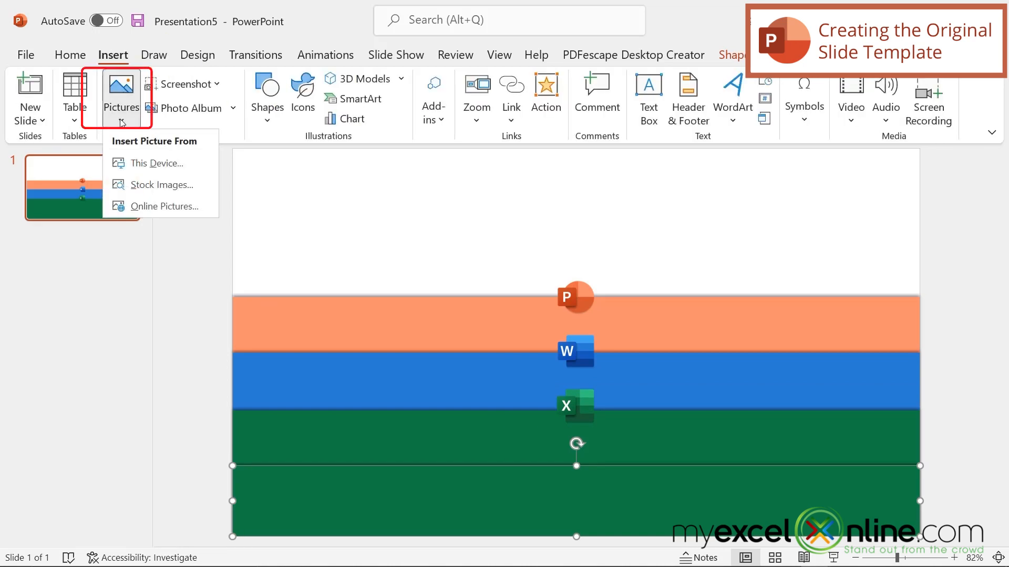
left_click(158, 163)
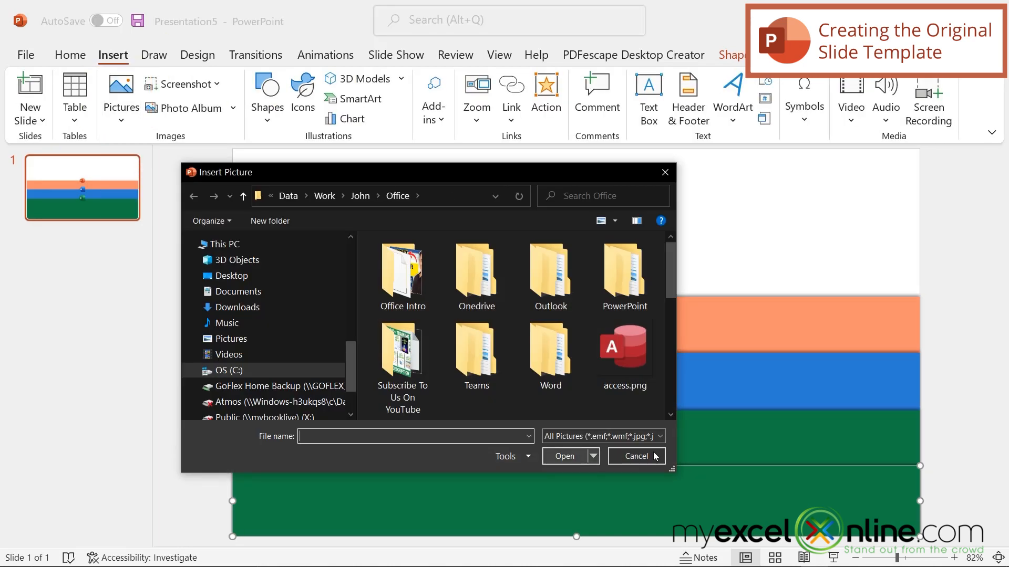
double_click(622, 349)
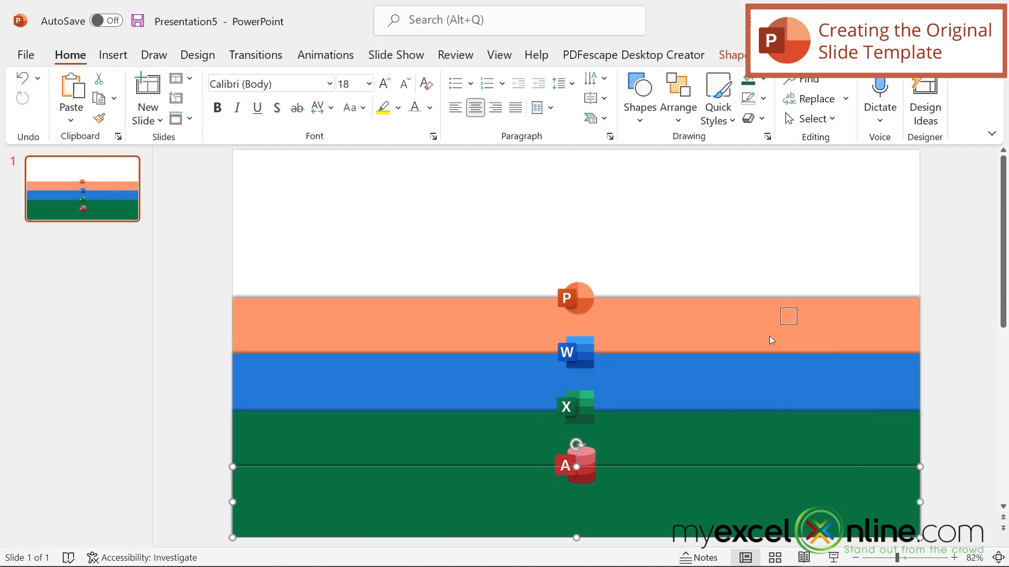
left_click_drag(787, 316, 612, 438)
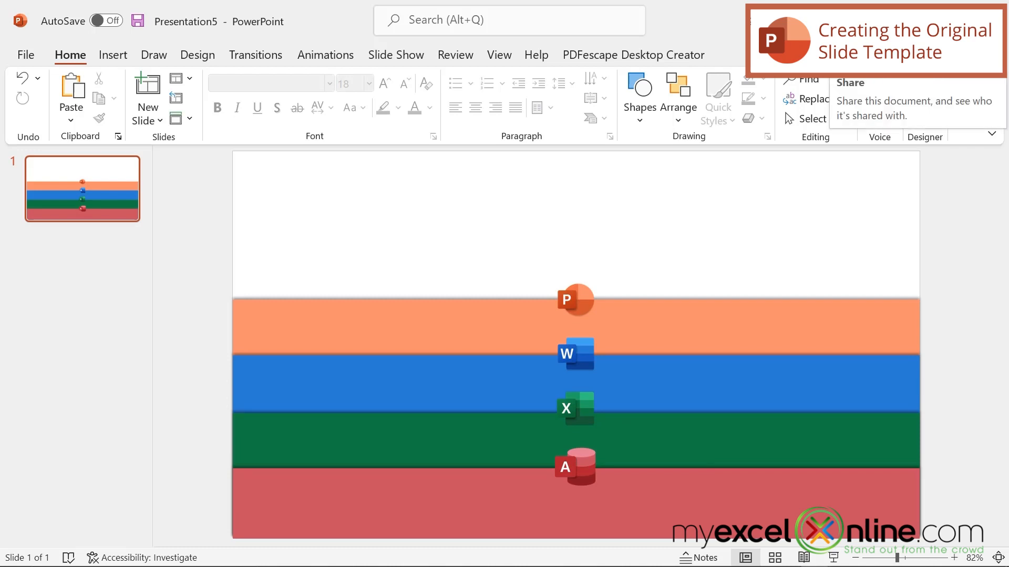
mouse_move(960, 109)
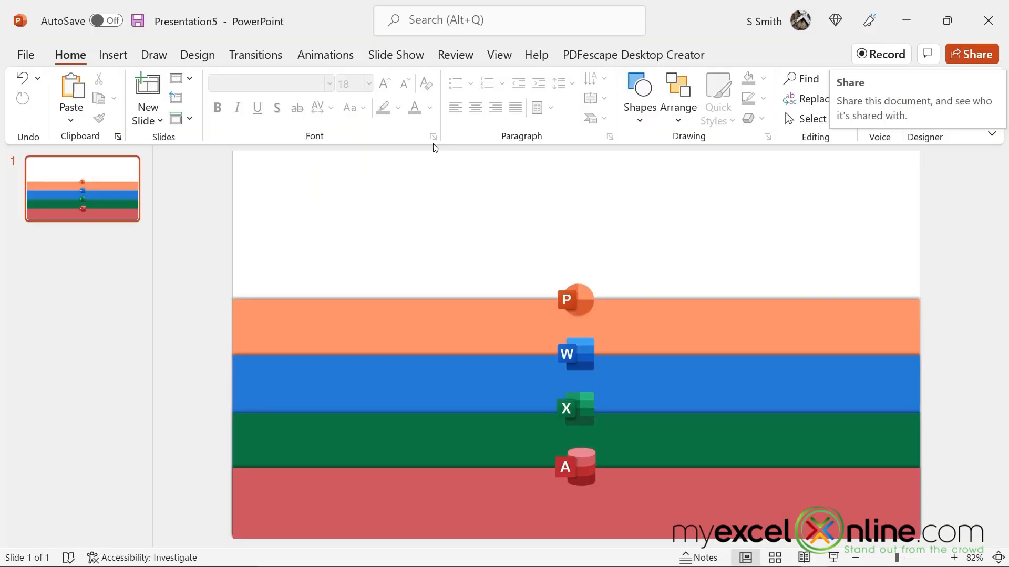
Step: Duplicate slide 1 and move the PowerPoint logo up to the enlarged orange band's top
right_click(82, 189)
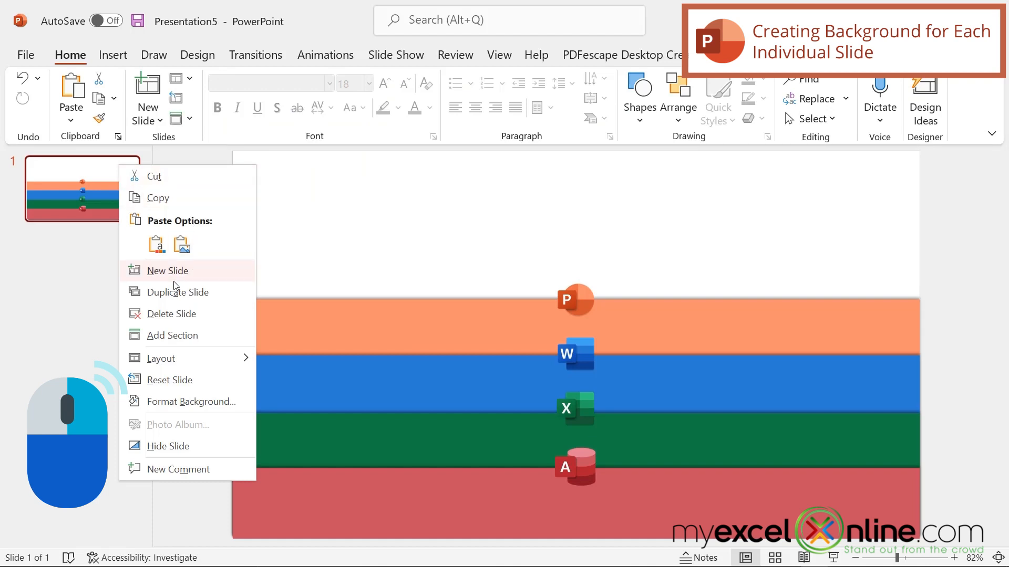
left_click(168, 270)
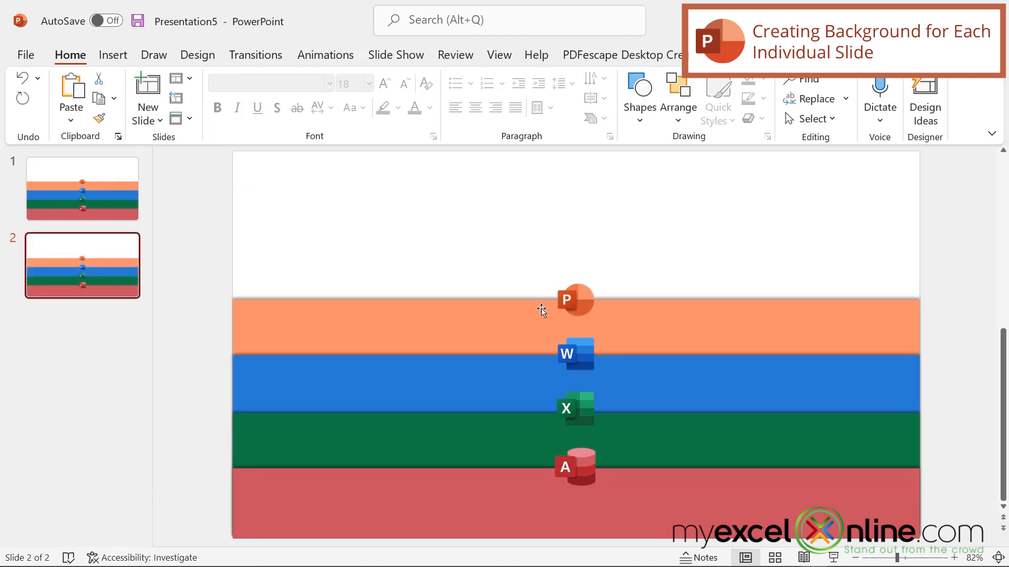
mouse_move(534, 312)
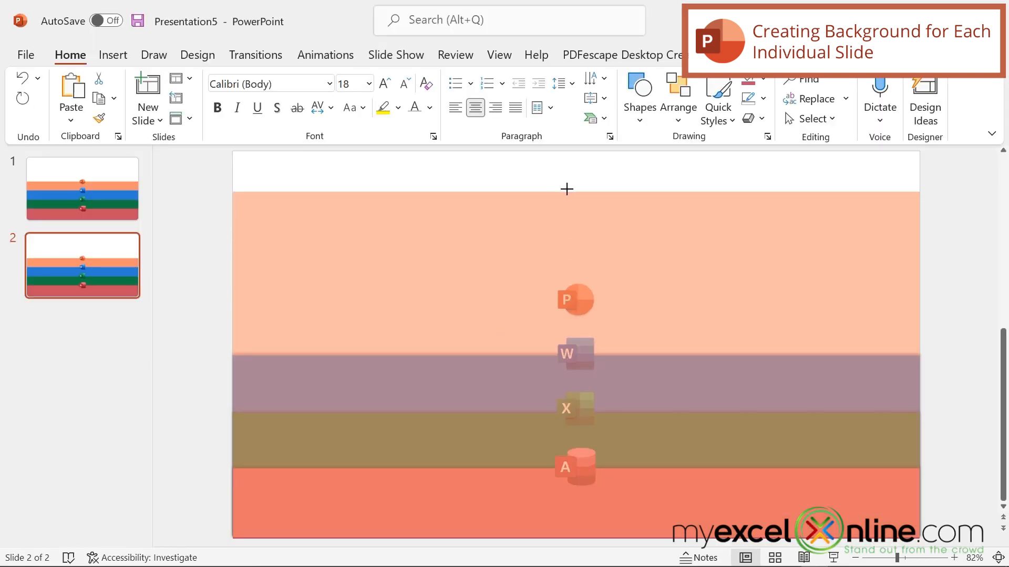
left_click(575, 300)
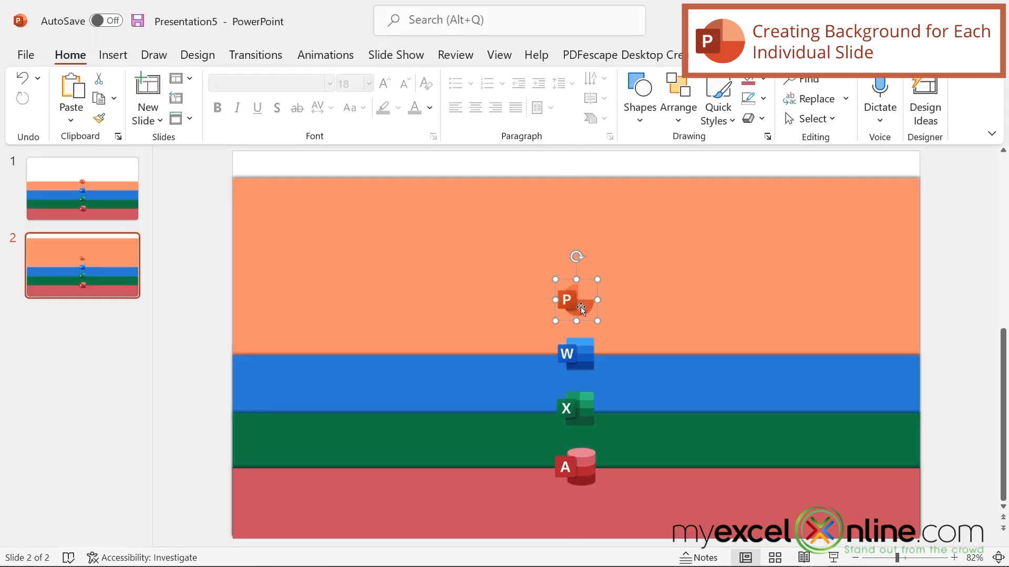
left_click_drag(575, 300, 570, 170)
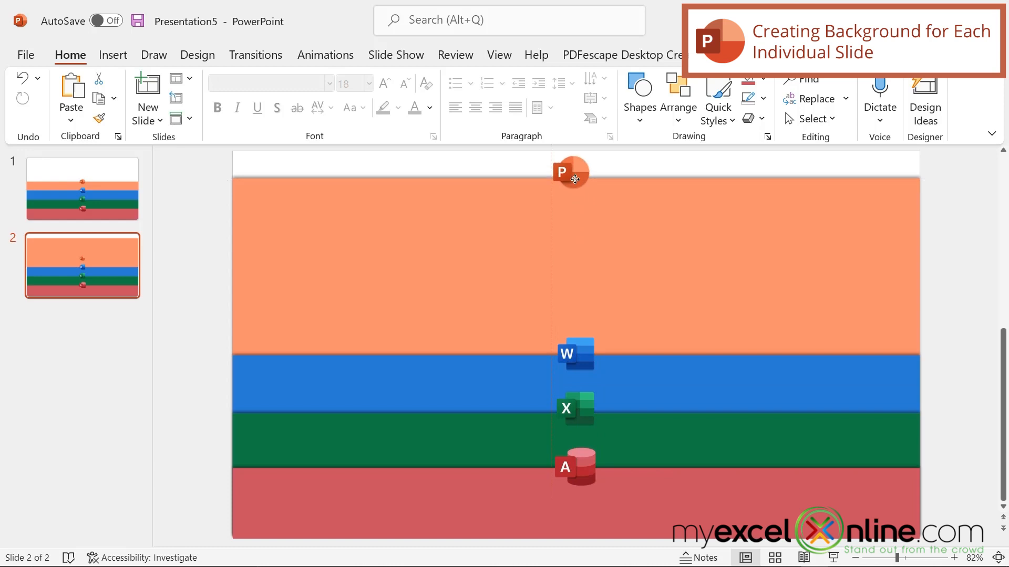
left_click(570, 174)
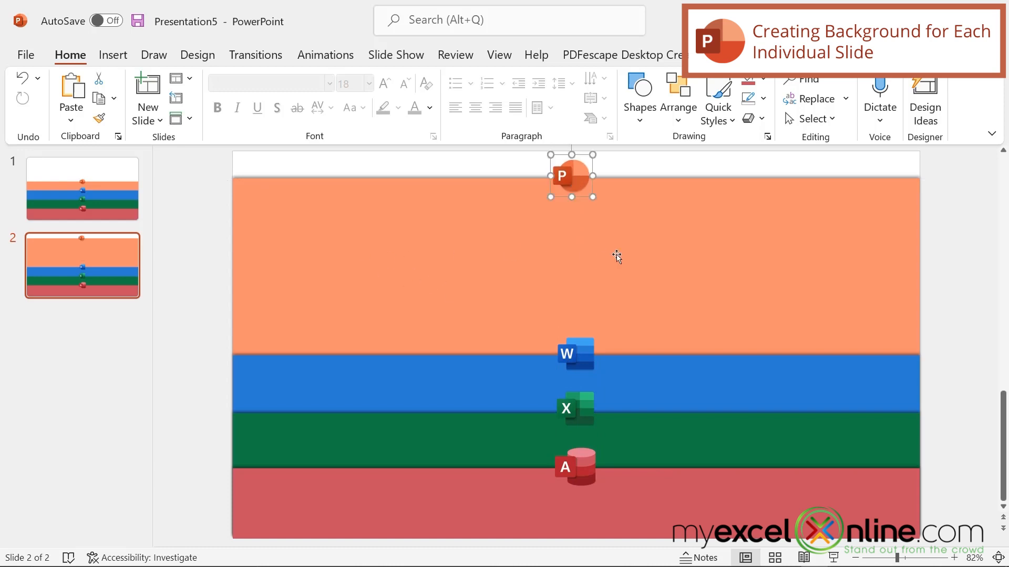
mouse_move(608, 222)
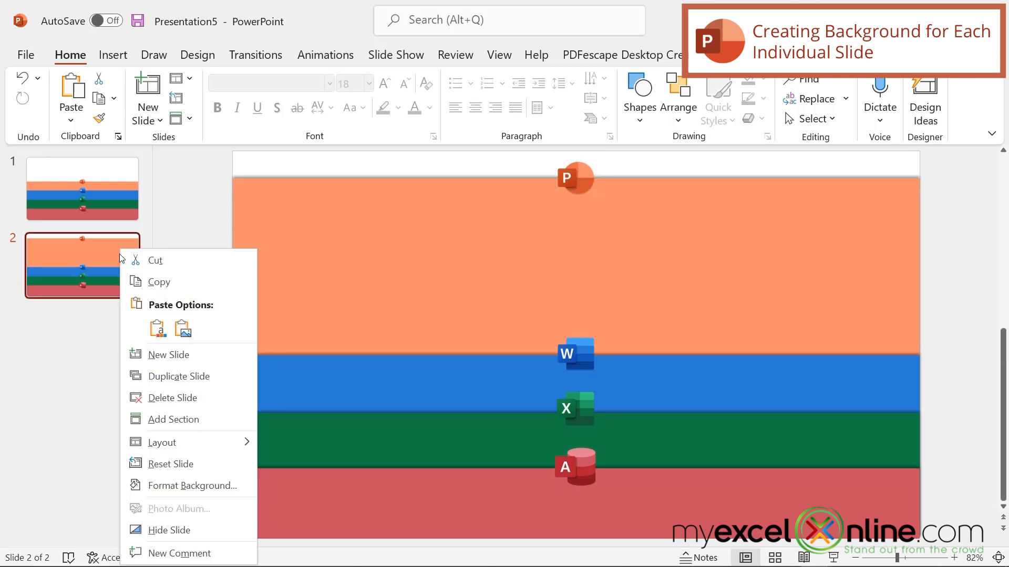
mouse_move(178, 376)
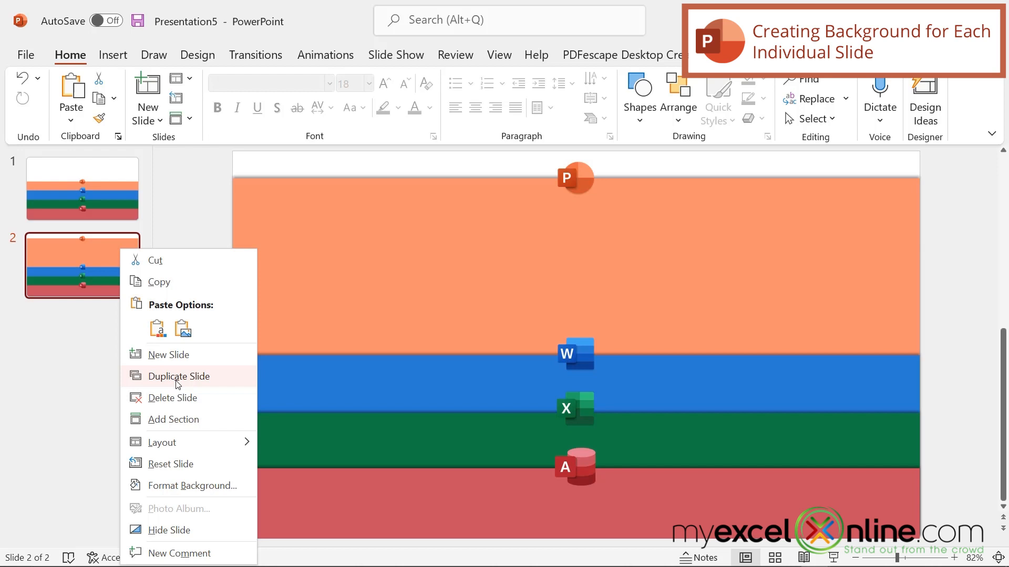
Step: Duplicate slide 2 into slides 3–5, enlarging the blue, green and red bands and raising the logos
left_click(180, 376)
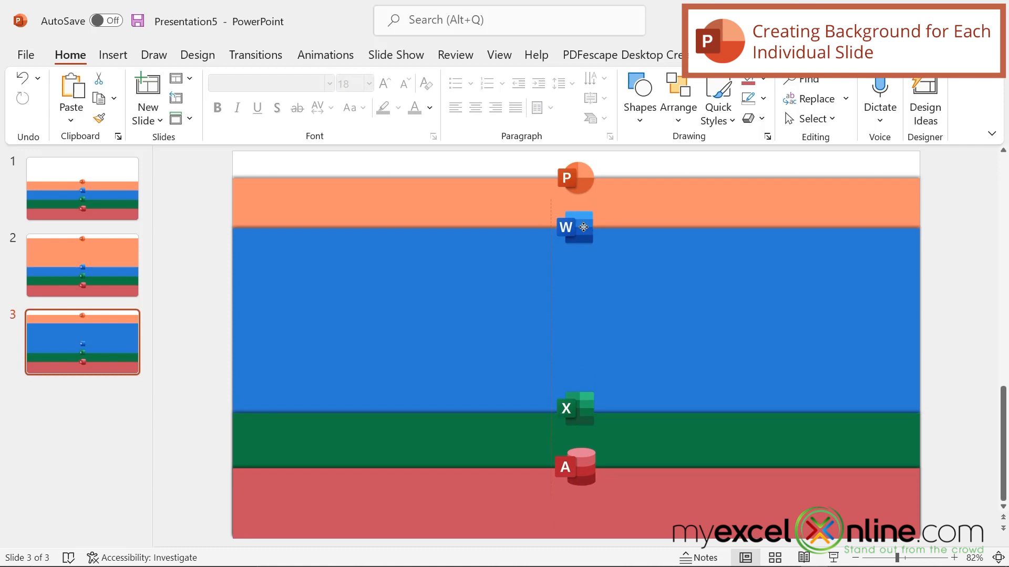
right_click(82, 341)
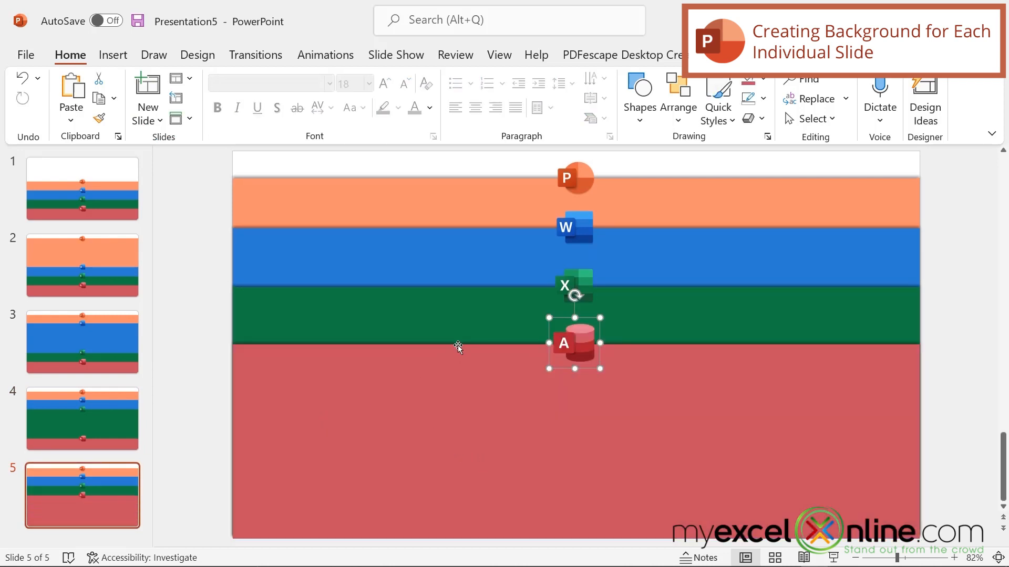
mouse_move(367, 405)
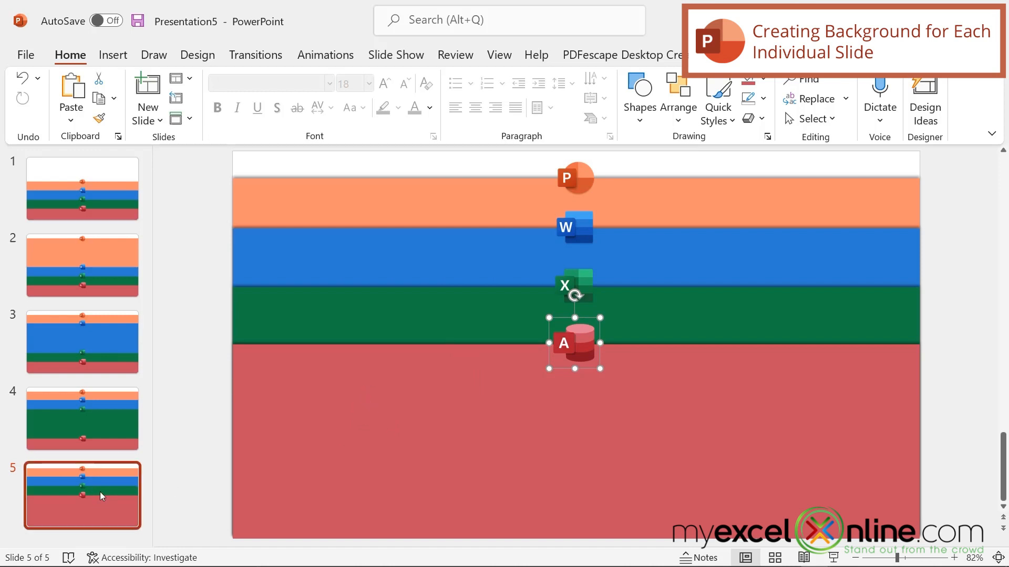
mouse_move(184, 472)
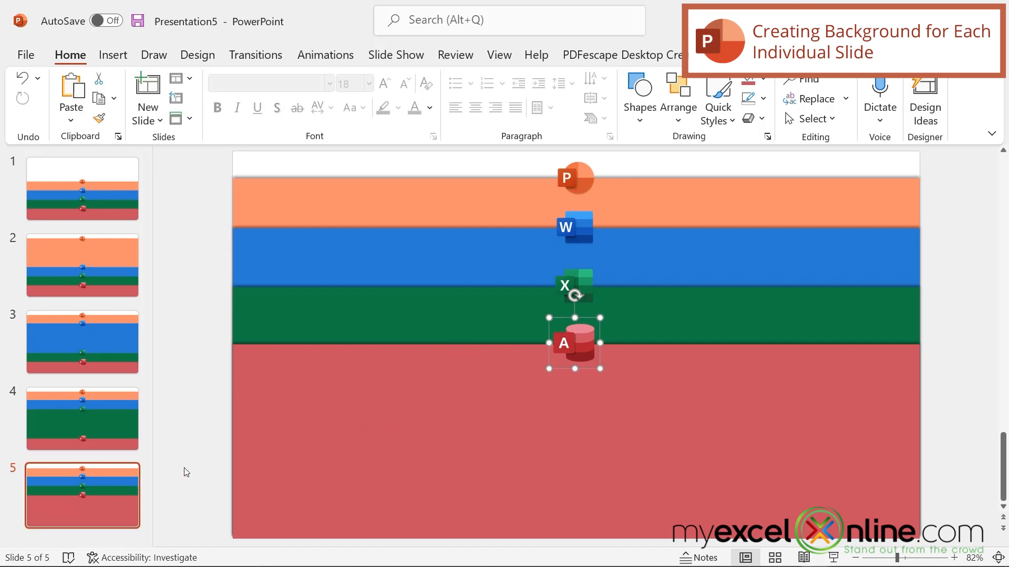
mouse_move(172, 437)
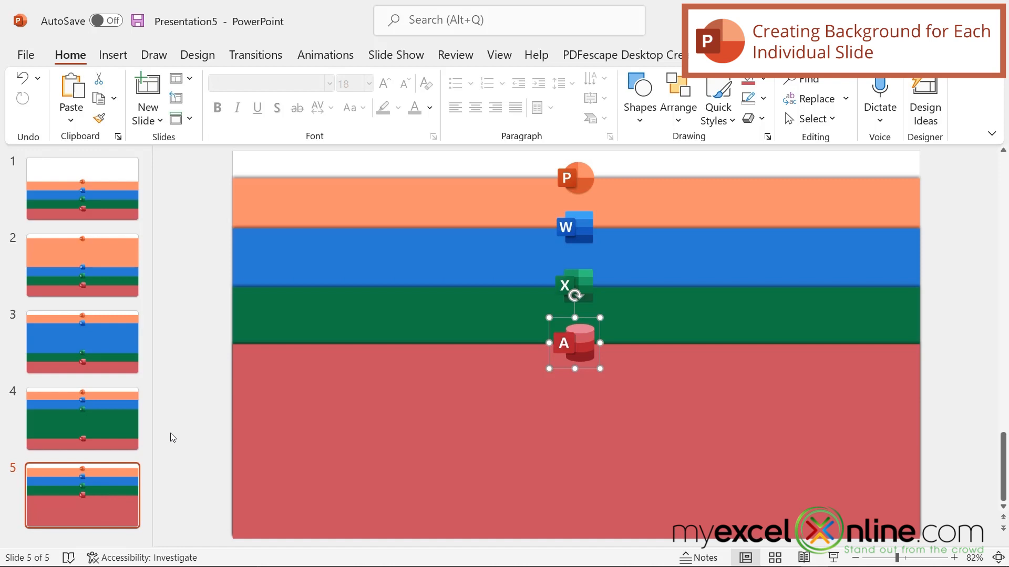
mouse_move(187, 375)
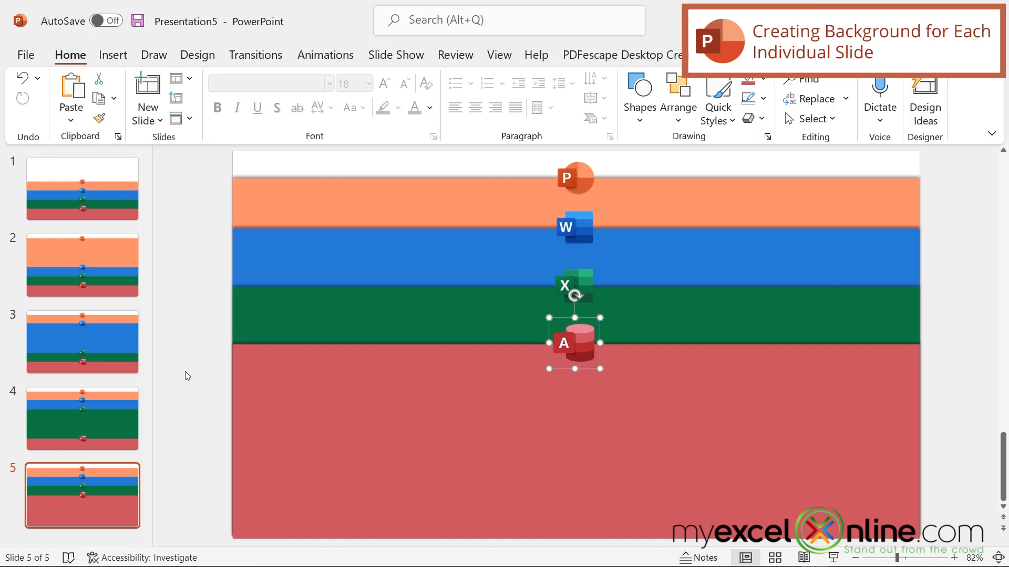
mouse_move(183, 375)
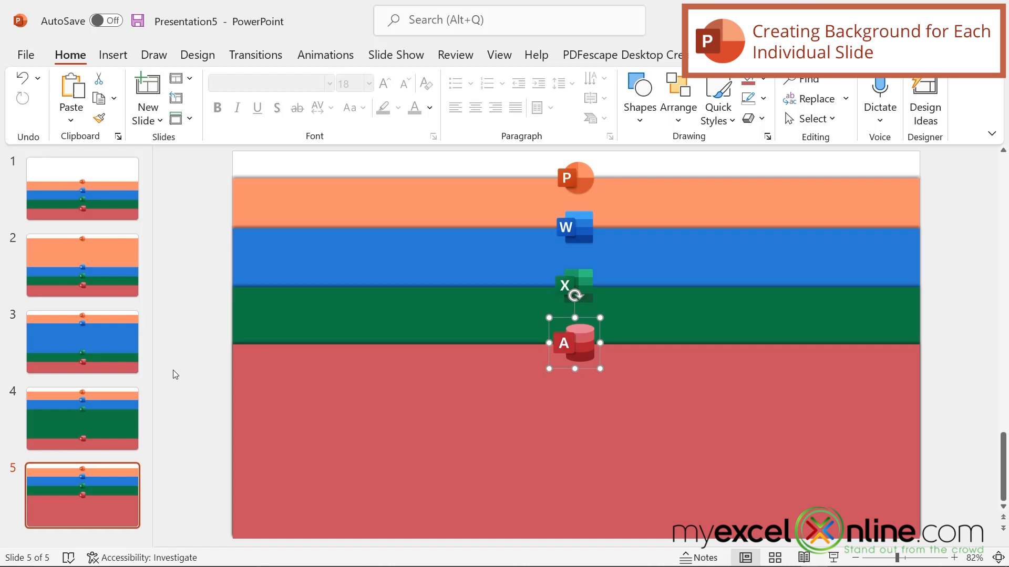
mouse_move(415, 243)
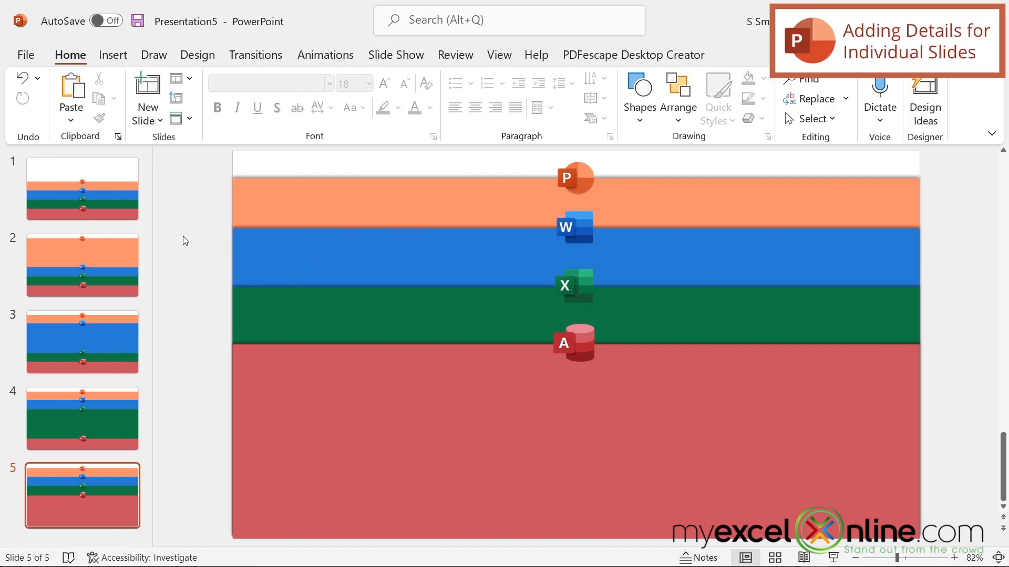
mouse_move(195, 216)
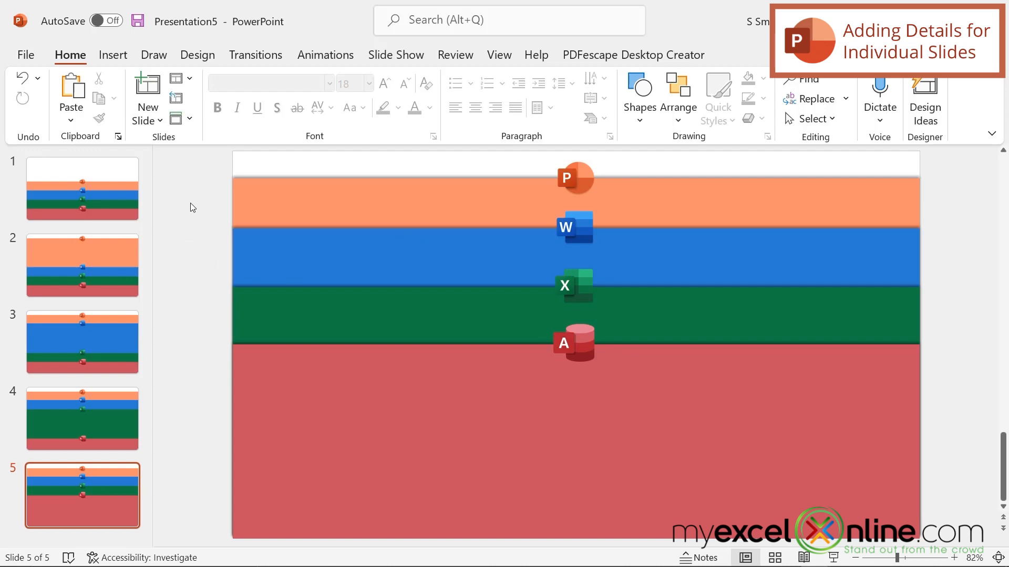
left_click(83, 188)
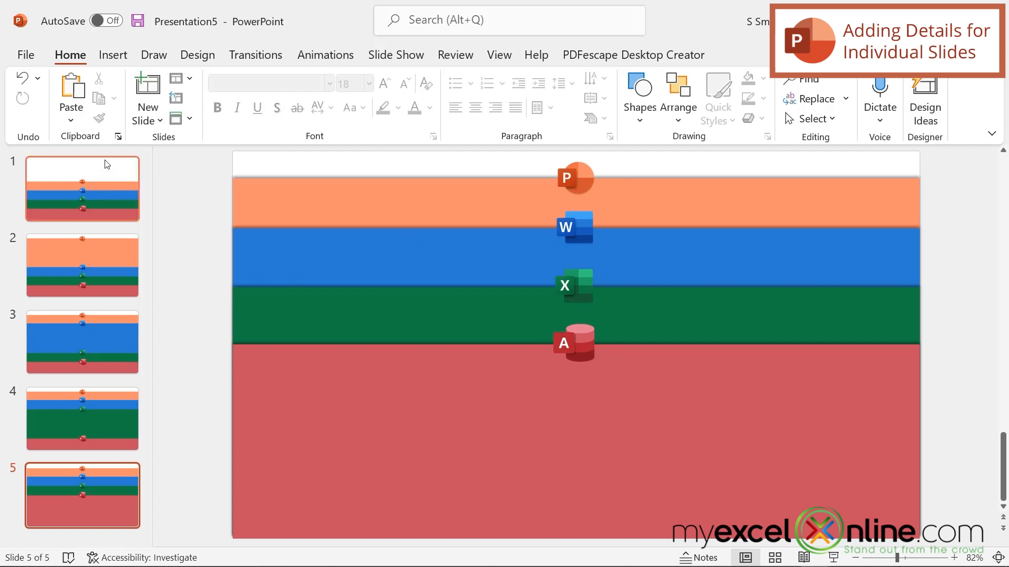
Step: Insert the myexcelonline.com logo picture from file above the bands on slide 1
left_click(83, 189)
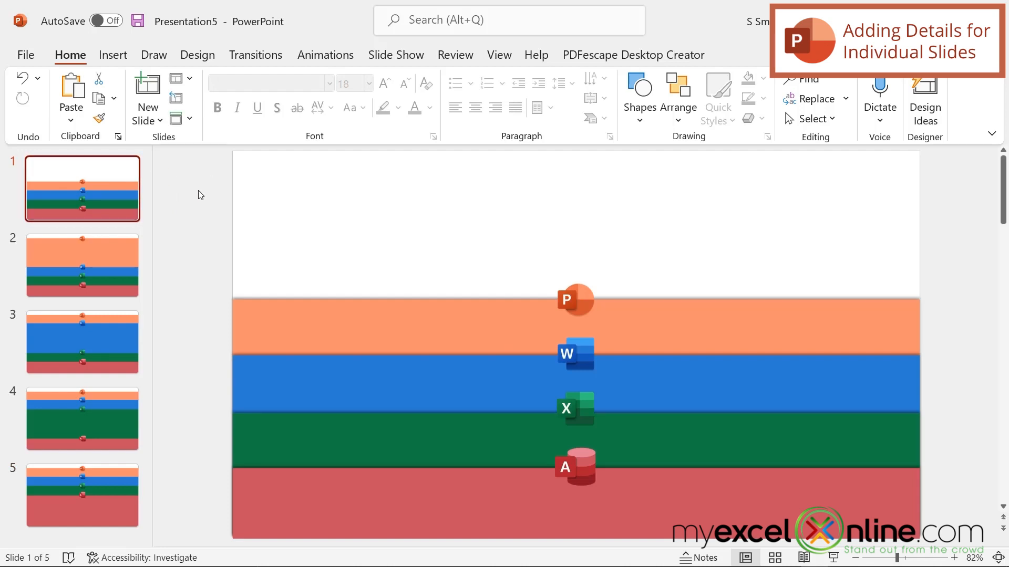
mouse_move(103, 57)
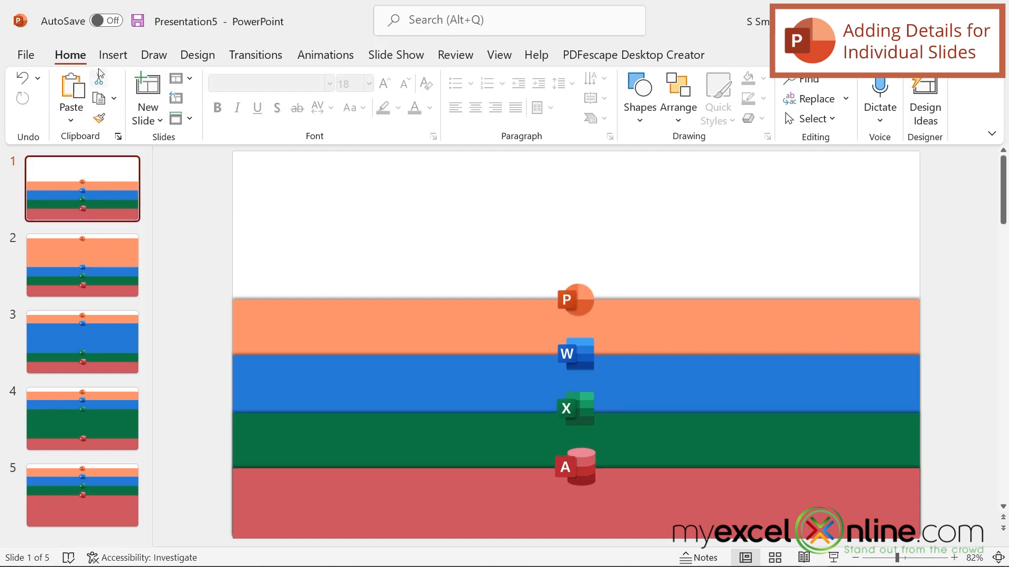
left_click(121, 99)
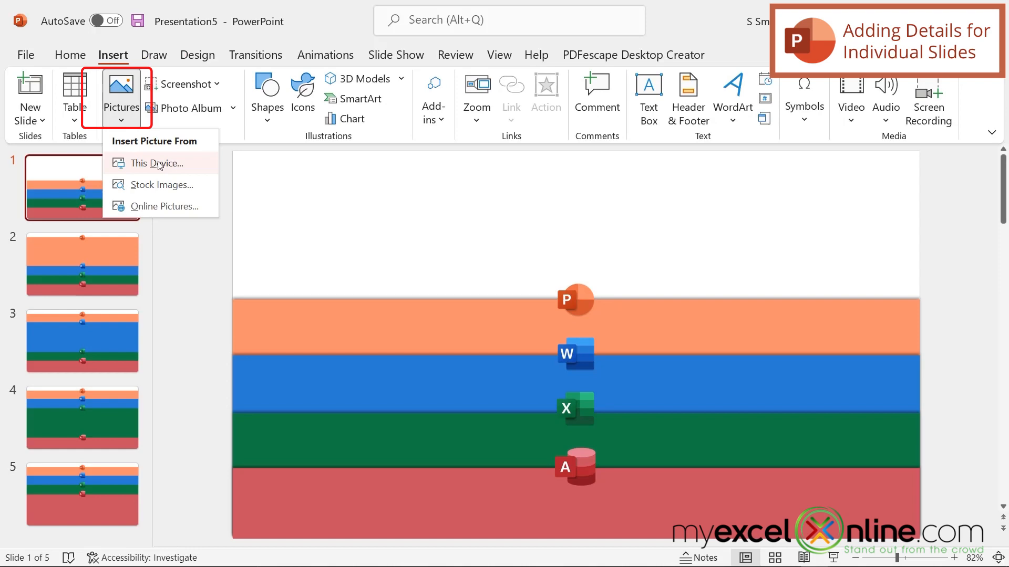
left_click(155, 163)
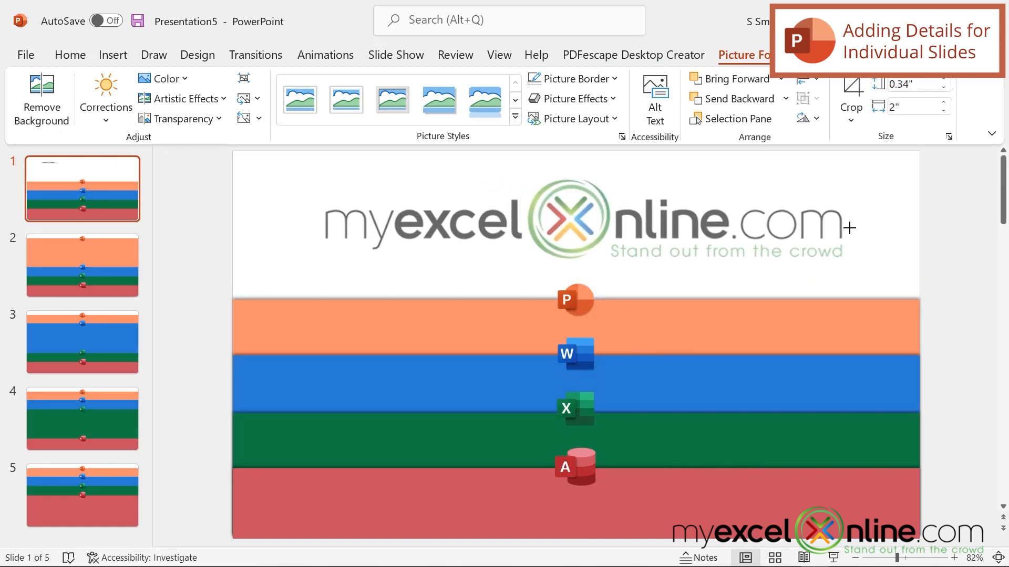
left_click(584, 218)
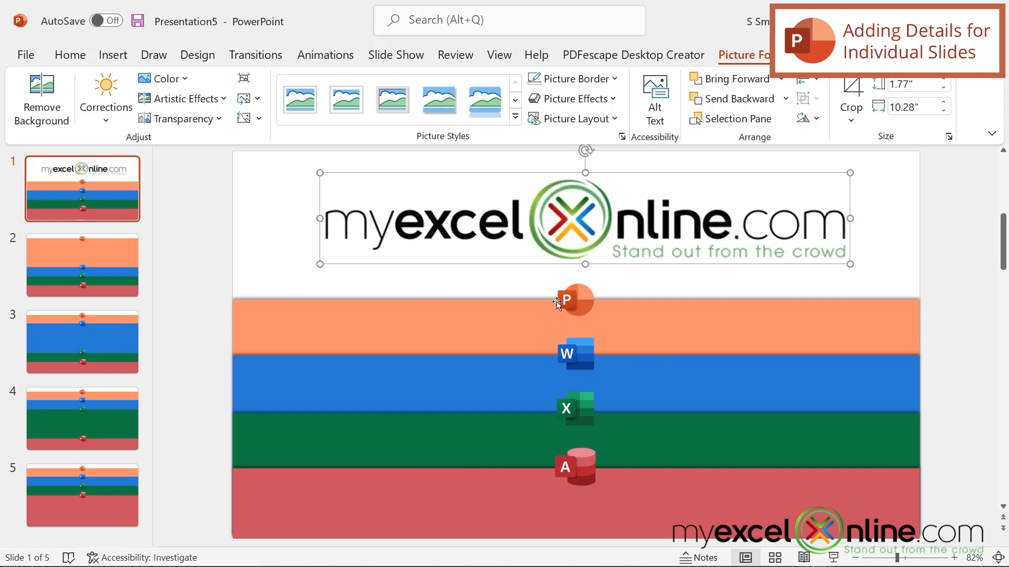
left_click(83, 265)
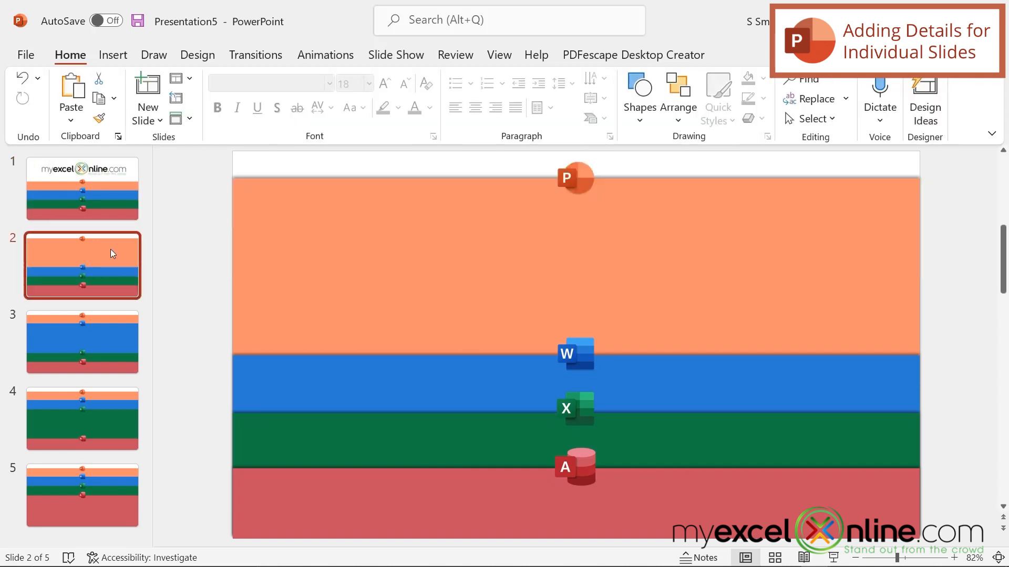
Step: Draw a text box across slide 2's orange band and make it centred and bold
left_click(113, 54)
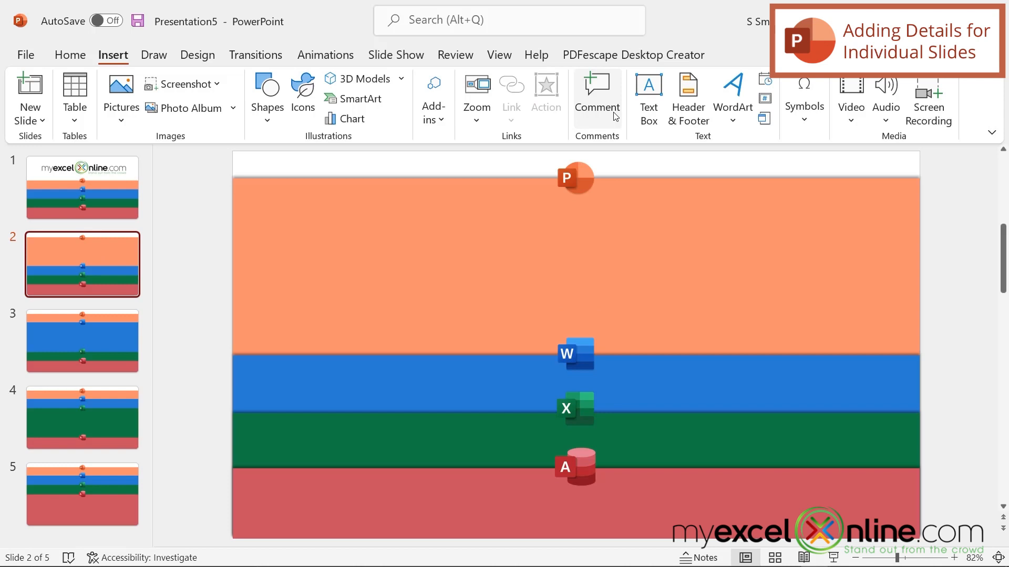
left_click(648, 99)
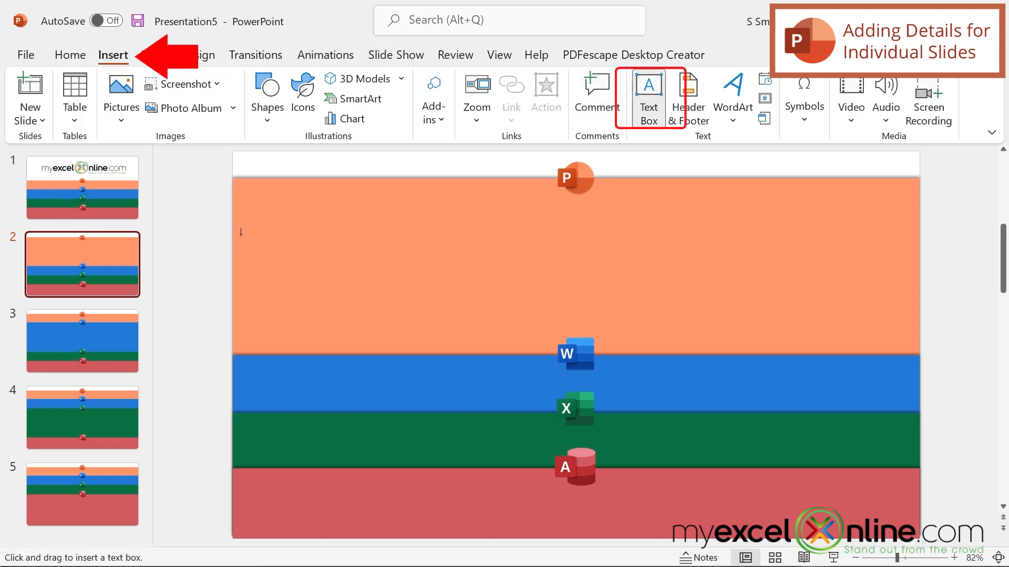
left_click_drag(241, 238, 888, 276)
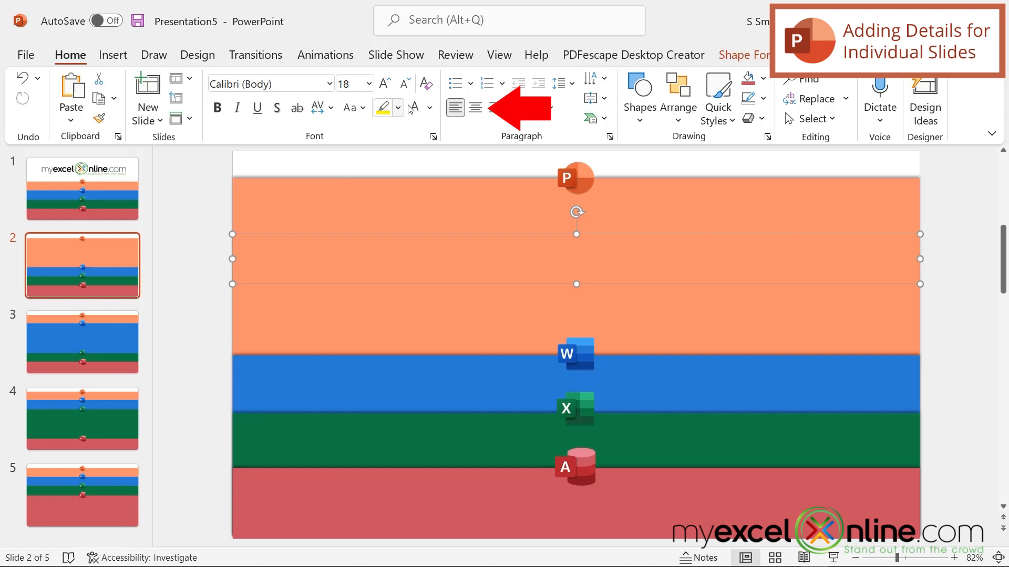
left_click(475, 107)
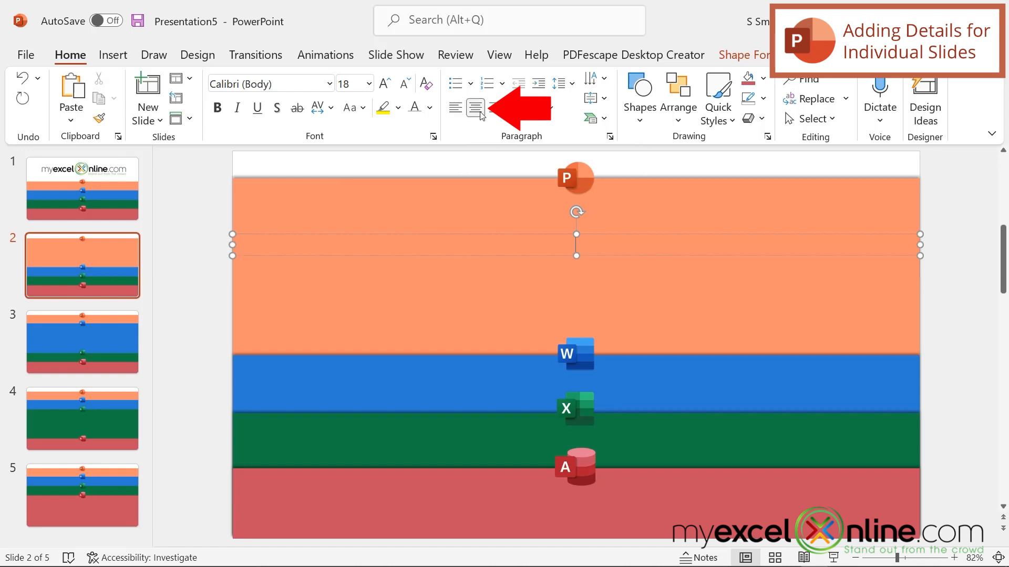
left_click(514, 107)
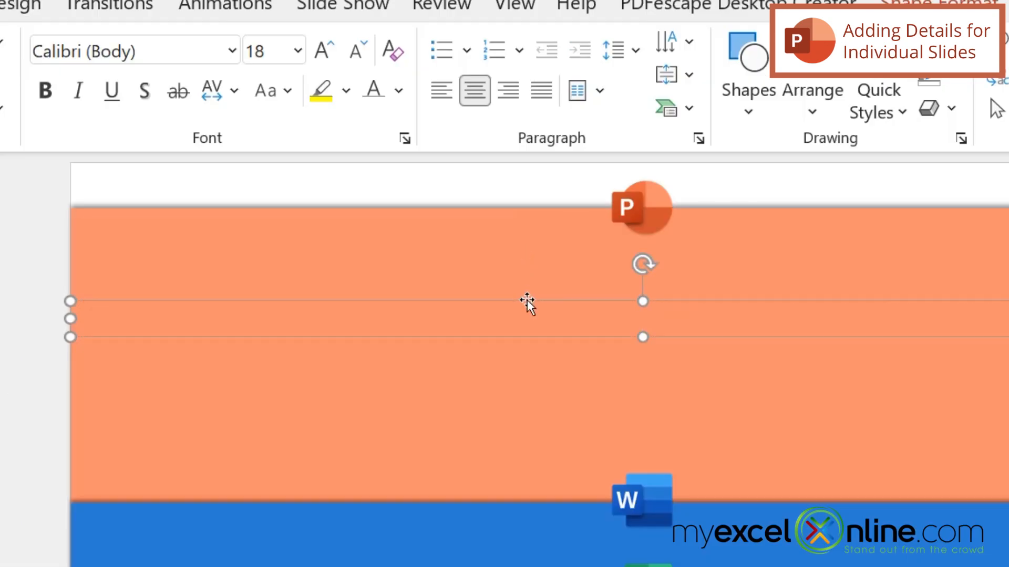
mouse_move(383, 91)
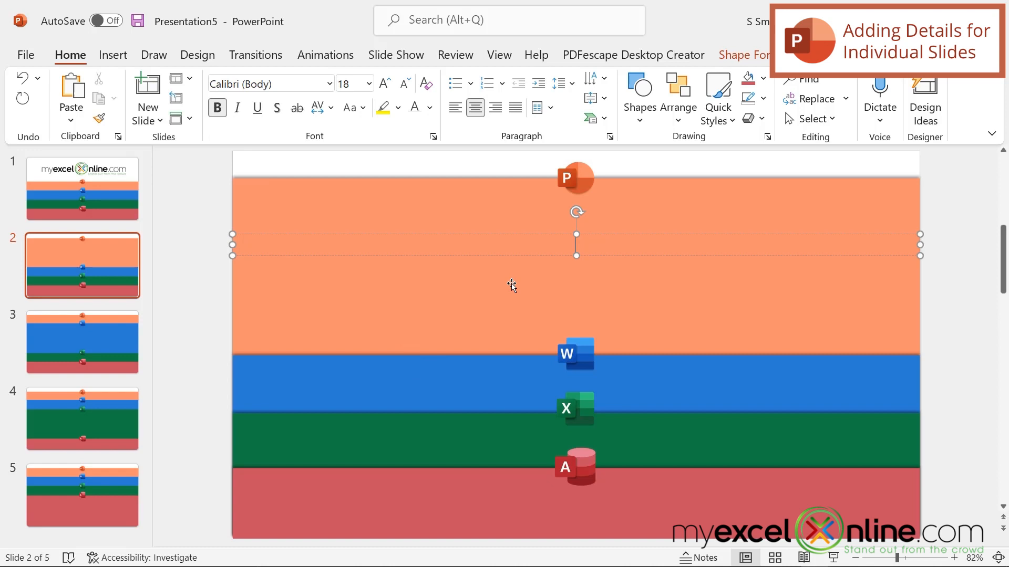
mouse_move(663, 287)
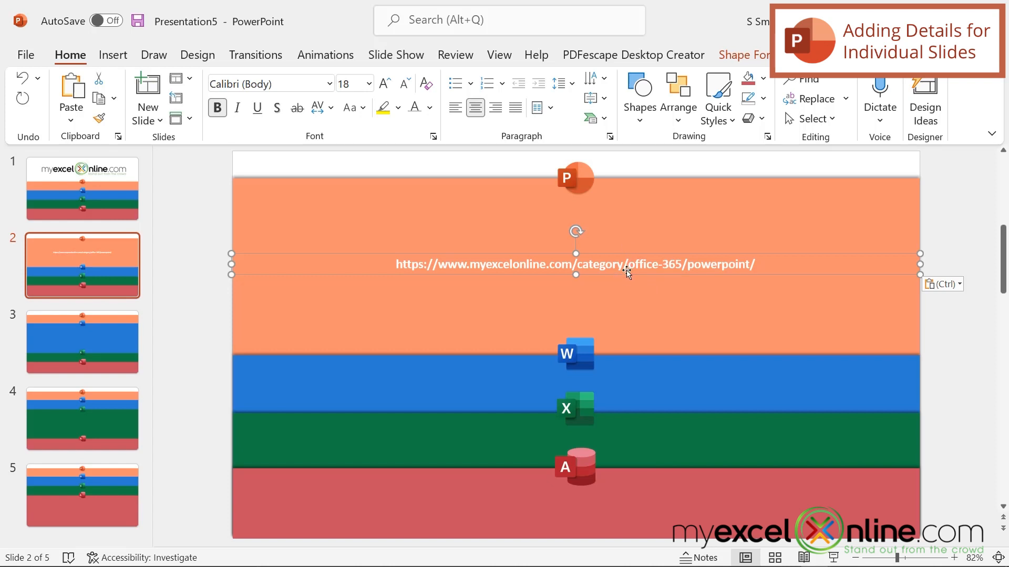
mouse_move(868, 264)
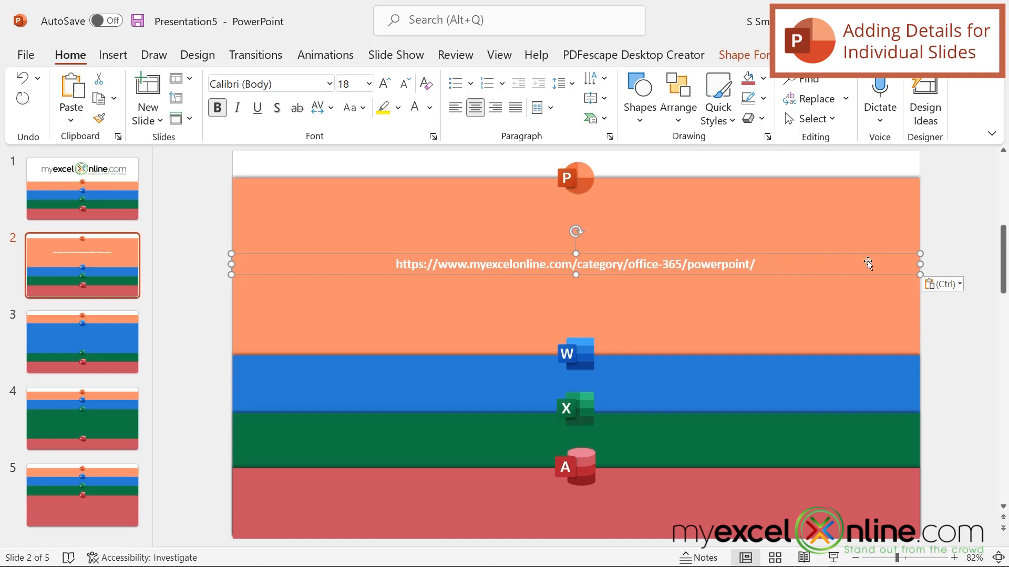
mouse_move(614, 275)
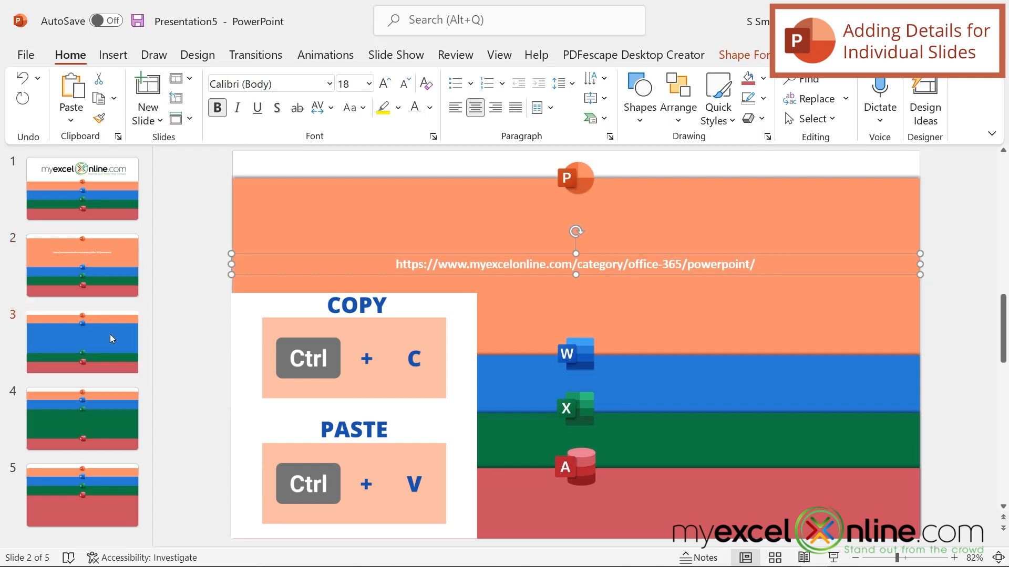
Step: Paste the URL text box onto slide 3 and move it down into the green band
left_click(82, 341)
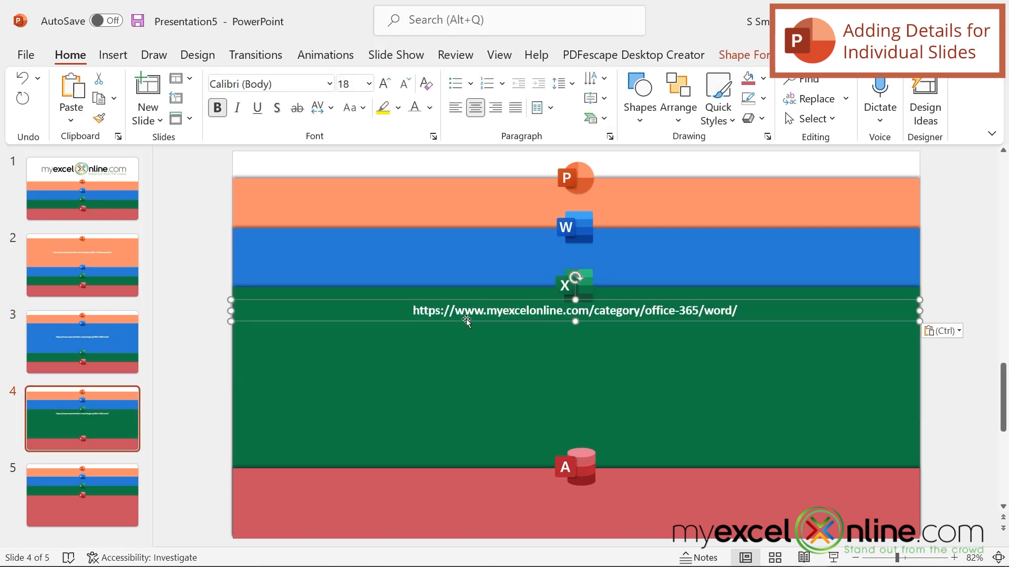
left_click_drag(574, 310, 574, 367)
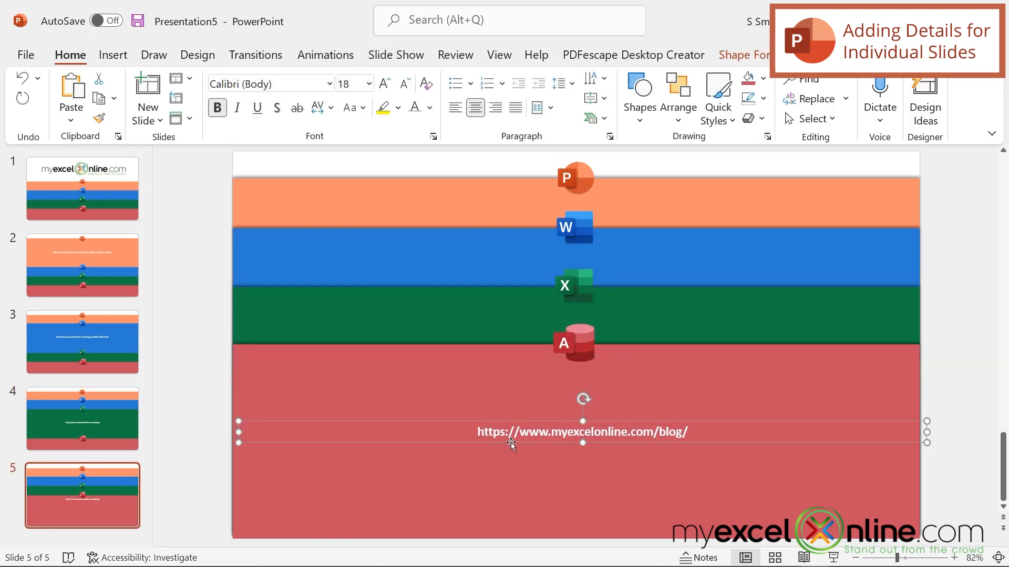
key("ctrl+v")
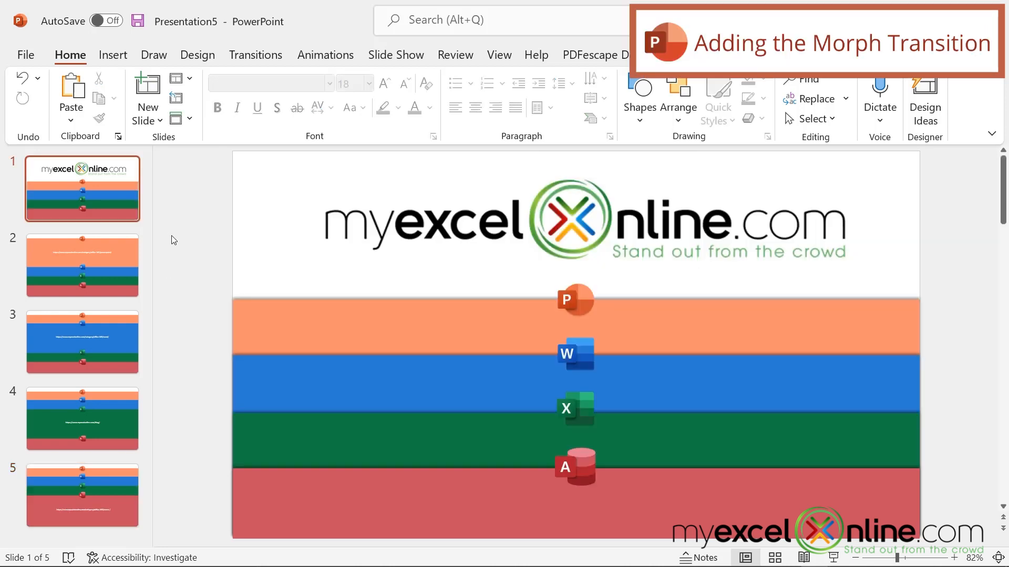
mouse_move(185, 225)
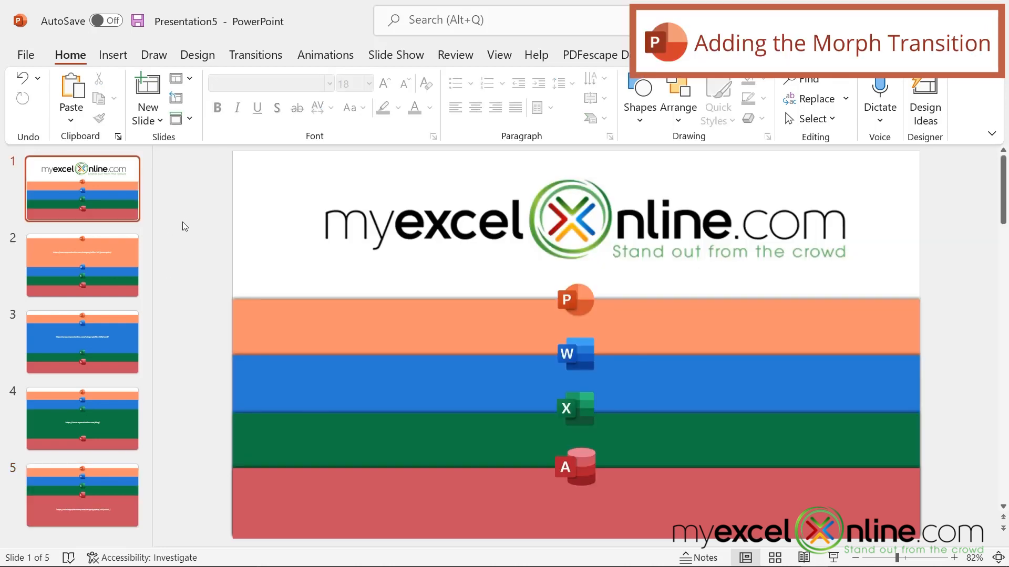
mouse_move(116, 189)
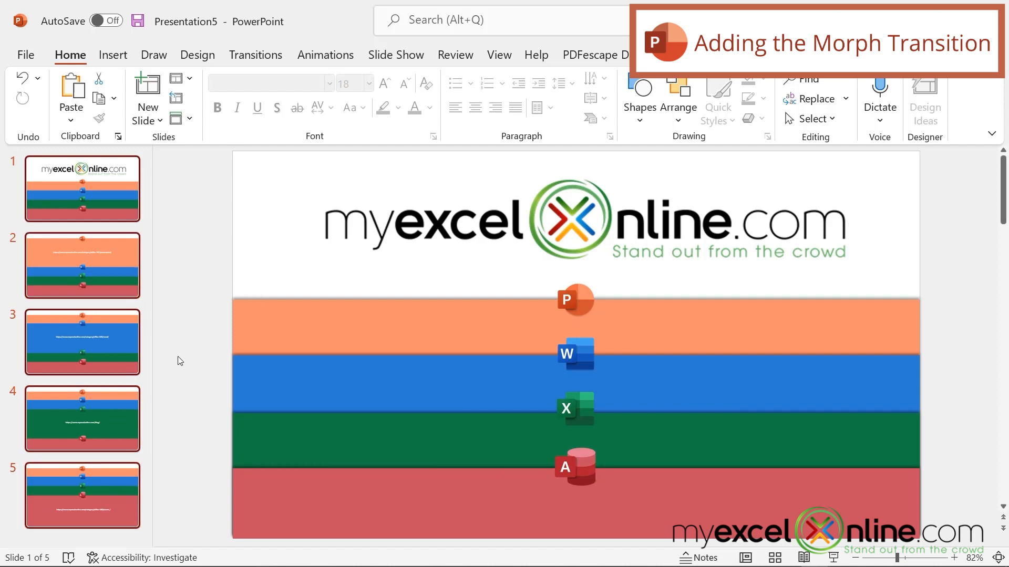
Step: Apply the Morph transition to all five selected slides
left_click(255, 54)
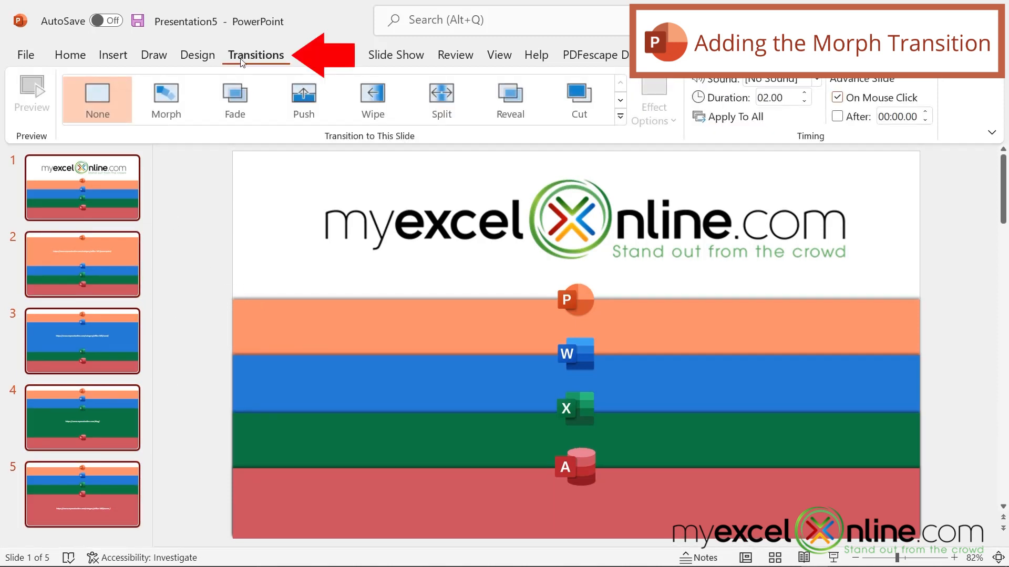
left_click(166, 100)
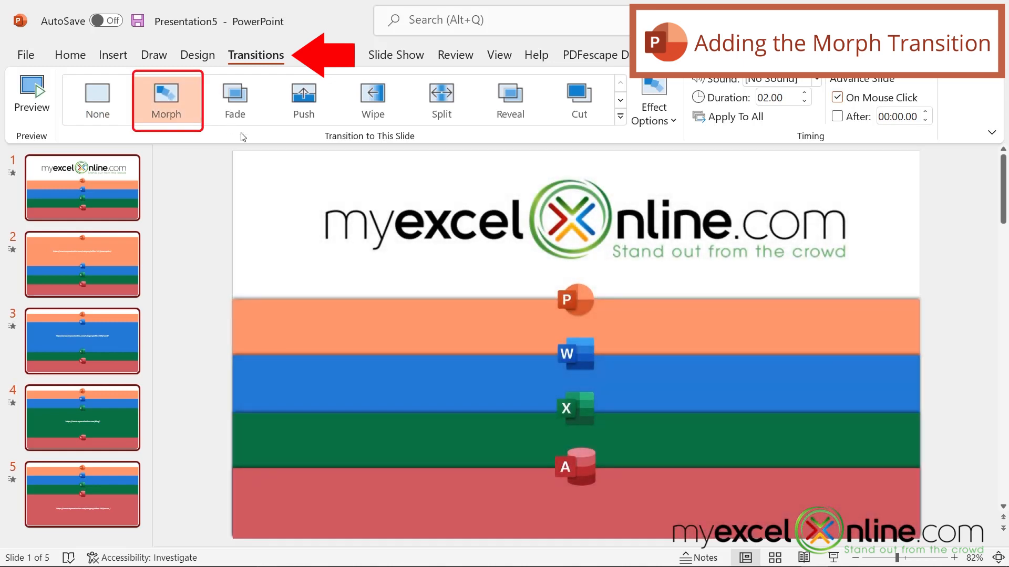
mouse_move(234, 100)
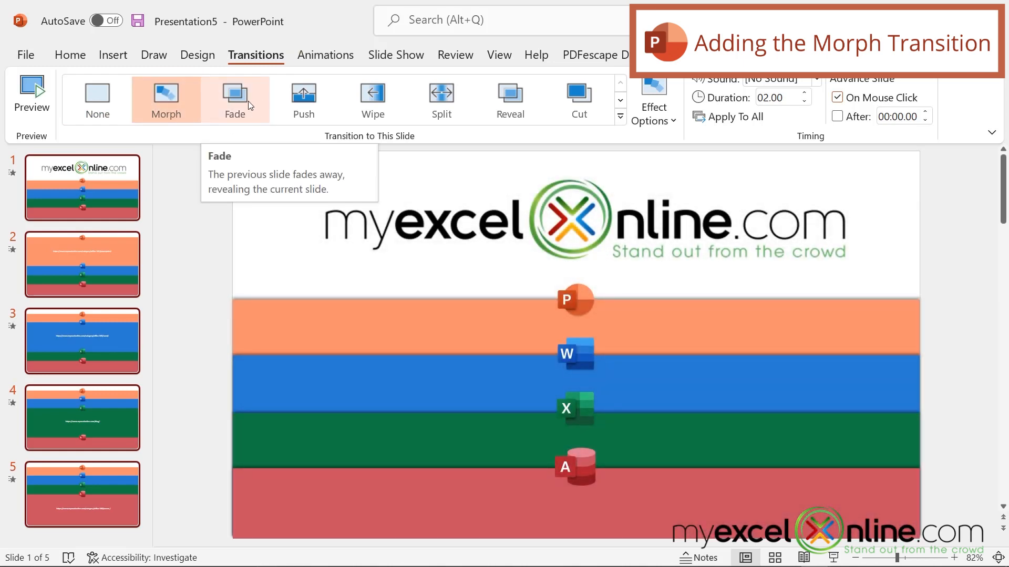
left_click(395, 55)
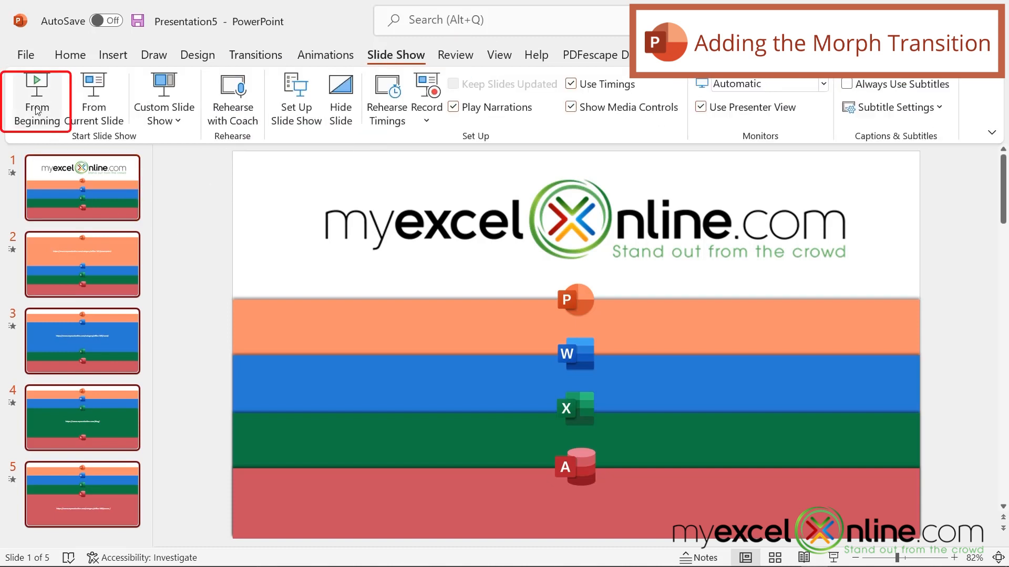
mouse_move(37, 100)
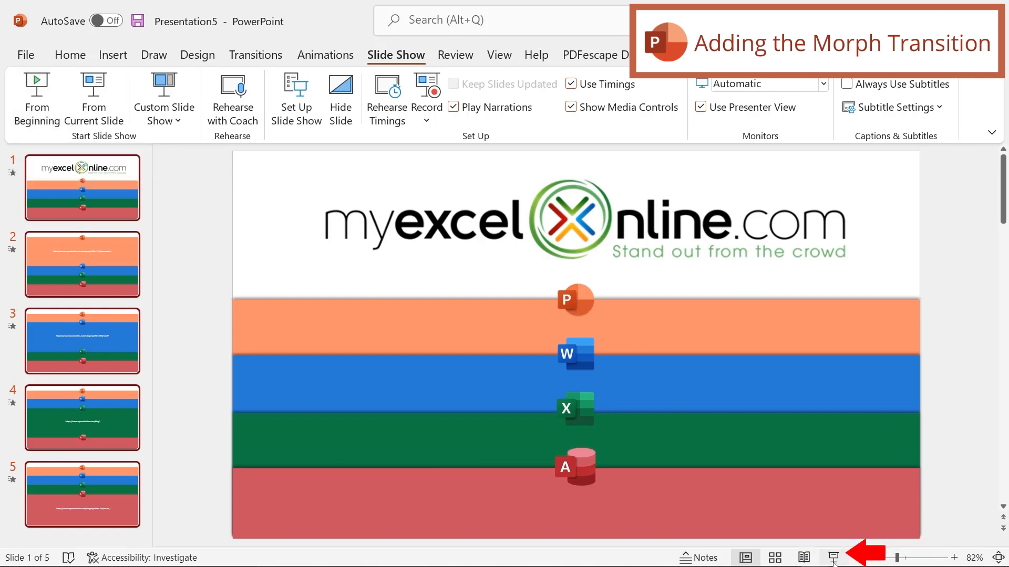
mouse_move(832, 556)
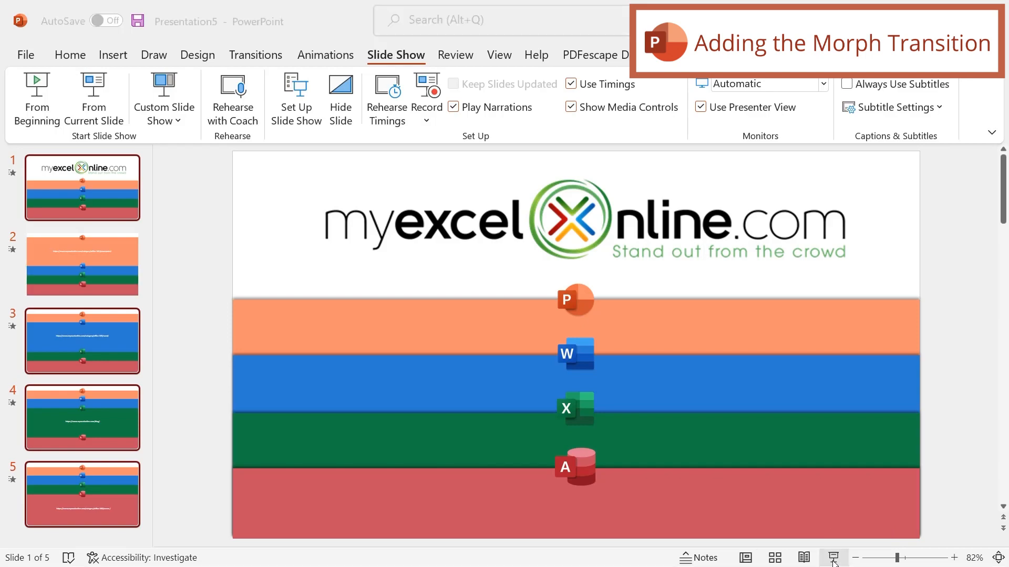
Step: Launch the full-screen slideshow starting at slide 1
left_click(36, 98)
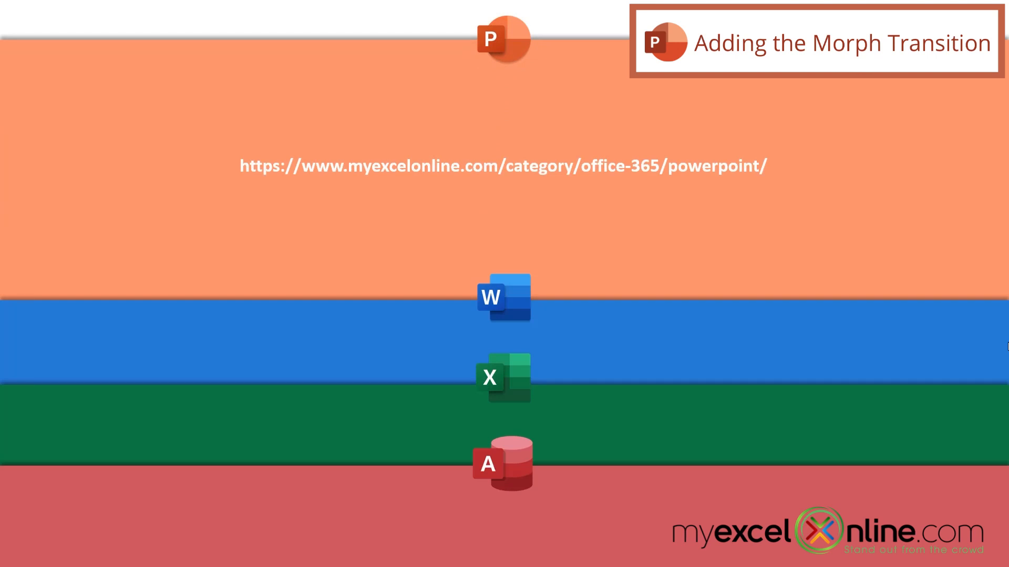